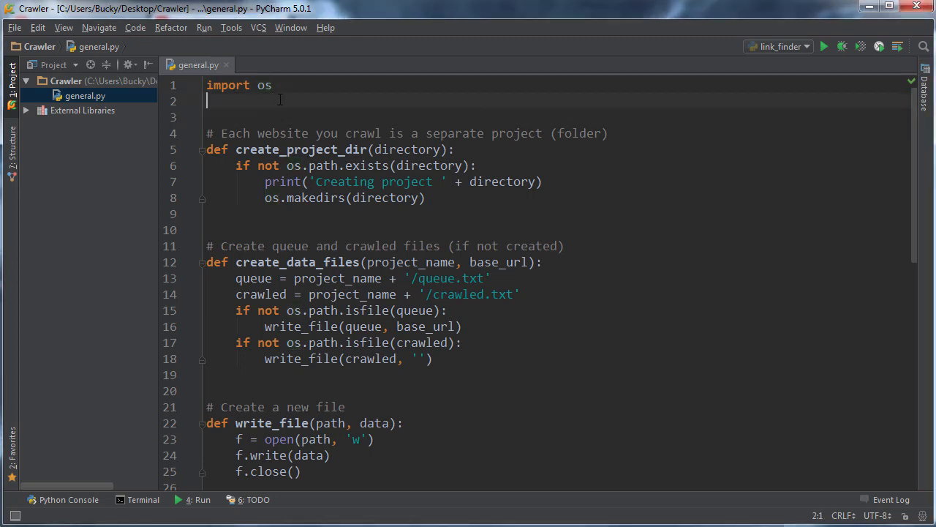
mouse_move(885, 155)
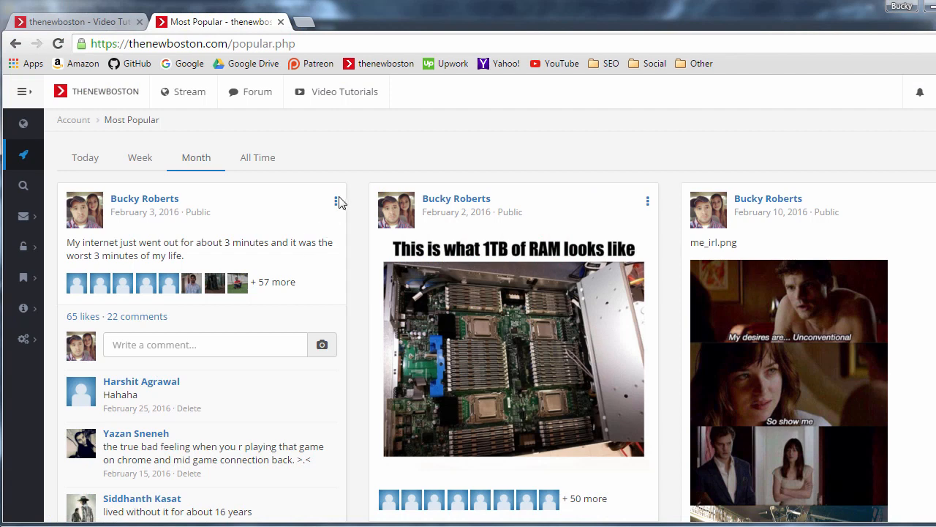
mouse_move(306, 221)
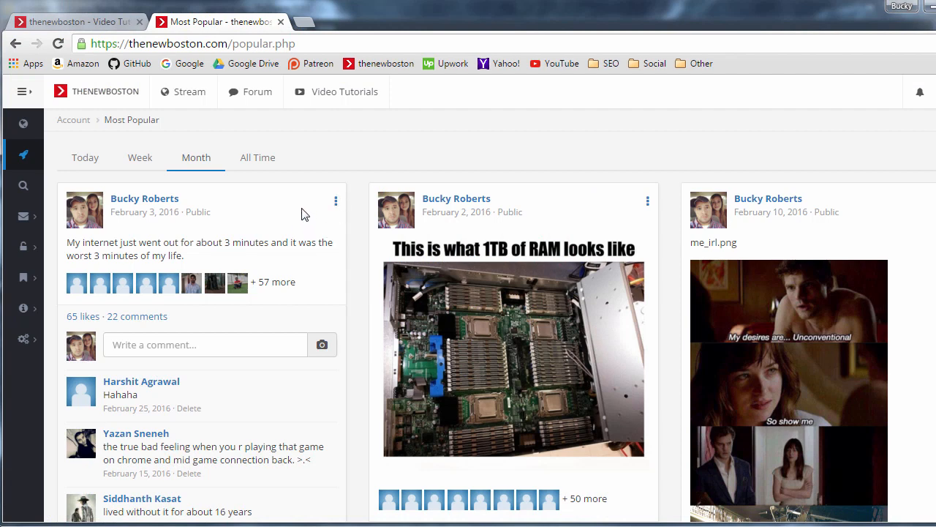
mouse_move(74, 181)
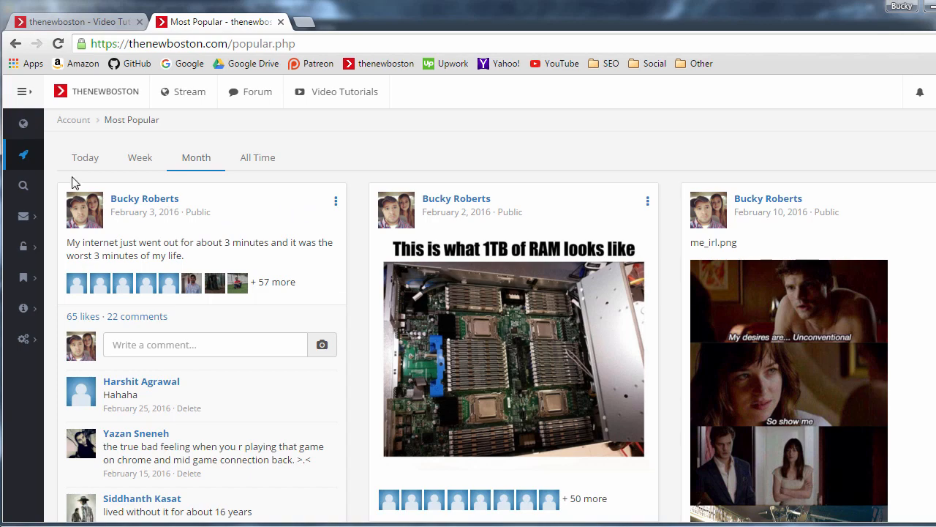
Create an empty Python file named link_finder.py in the Crawler project.
scroll(down, 3)
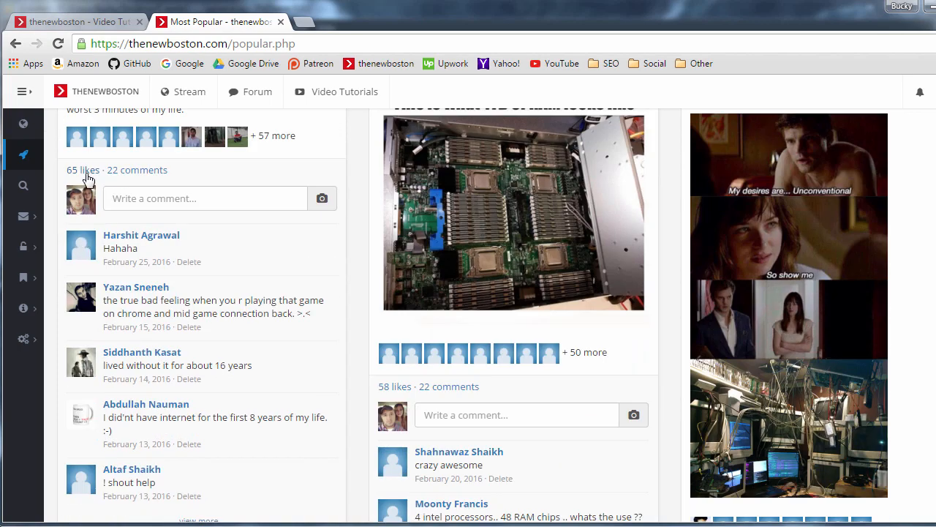
scroll(up, 3)
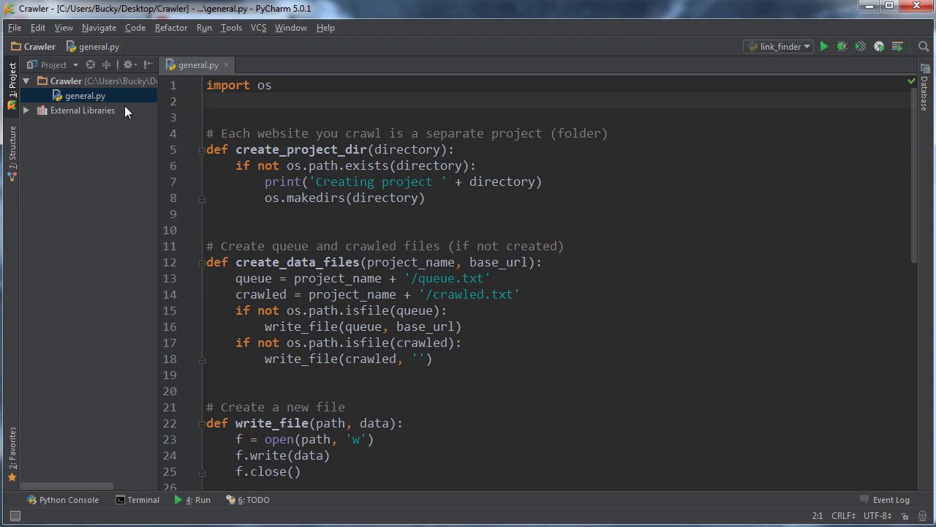
right_click(84, 96)
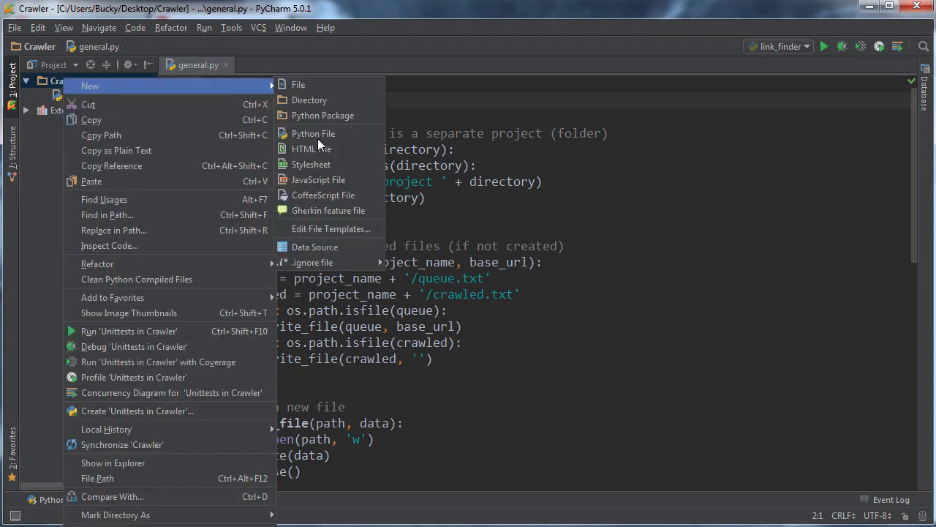
click(313, 133)
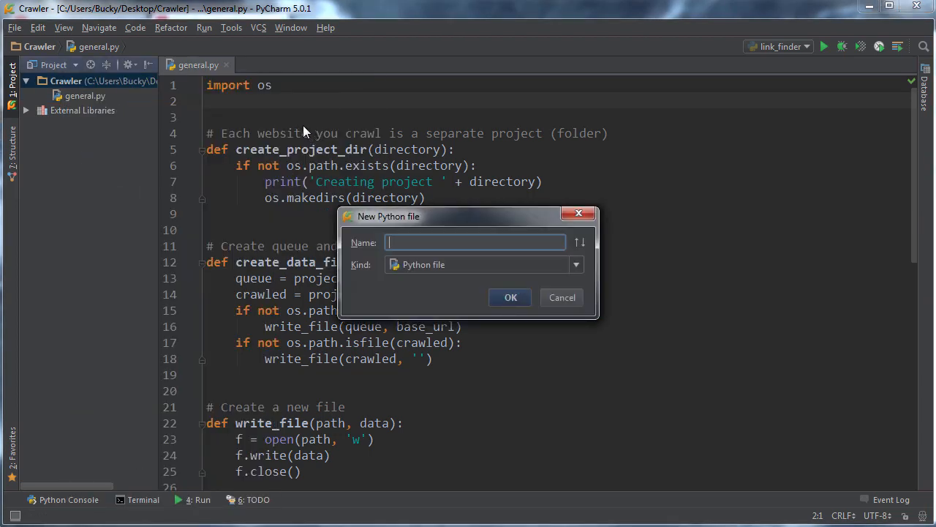
text(link)
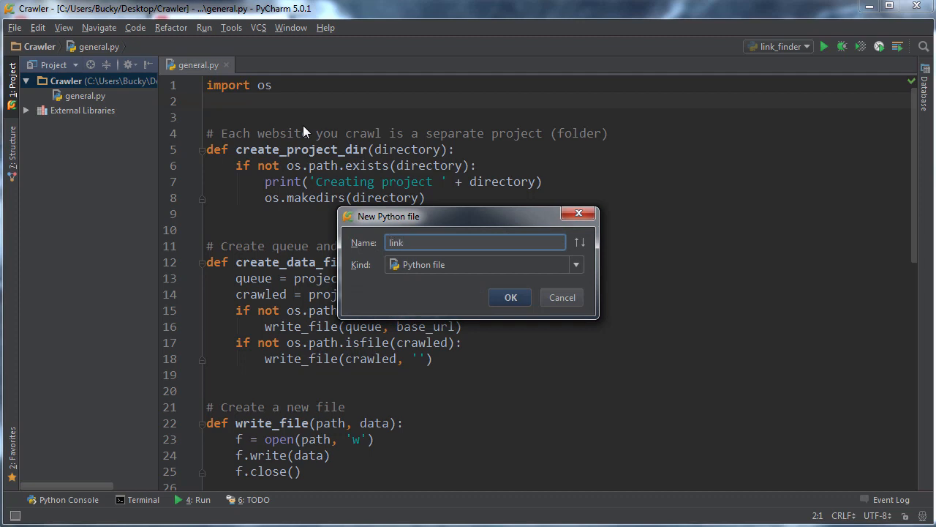
text(_finder)
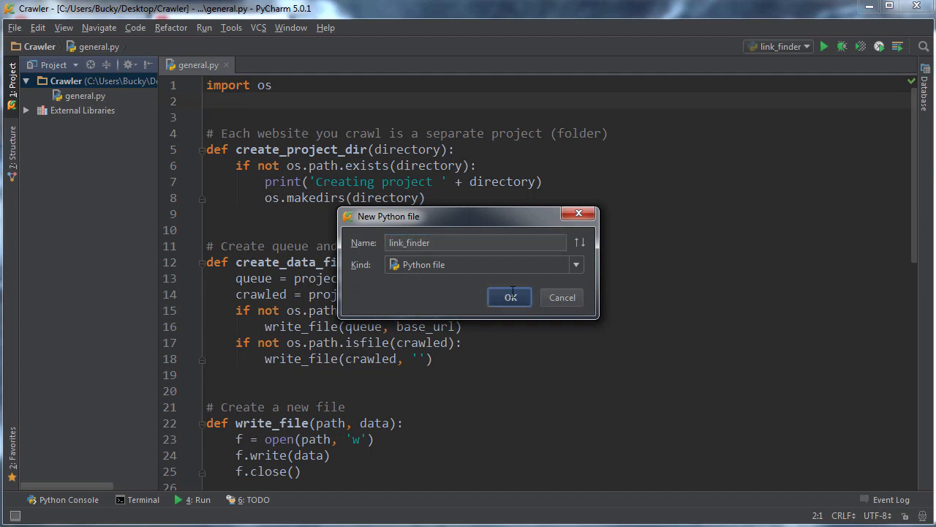
click(509, 297)
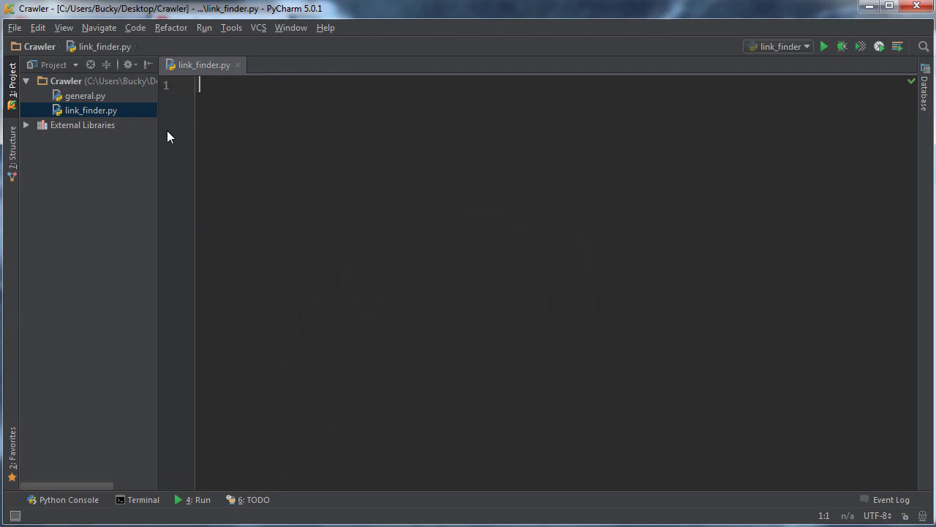
click(12, 77)
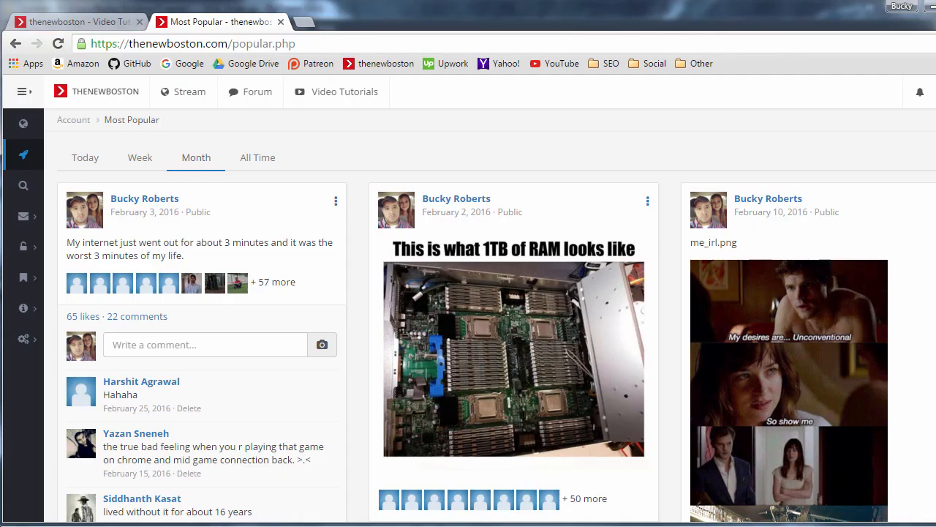
mouse_move(573, 263)
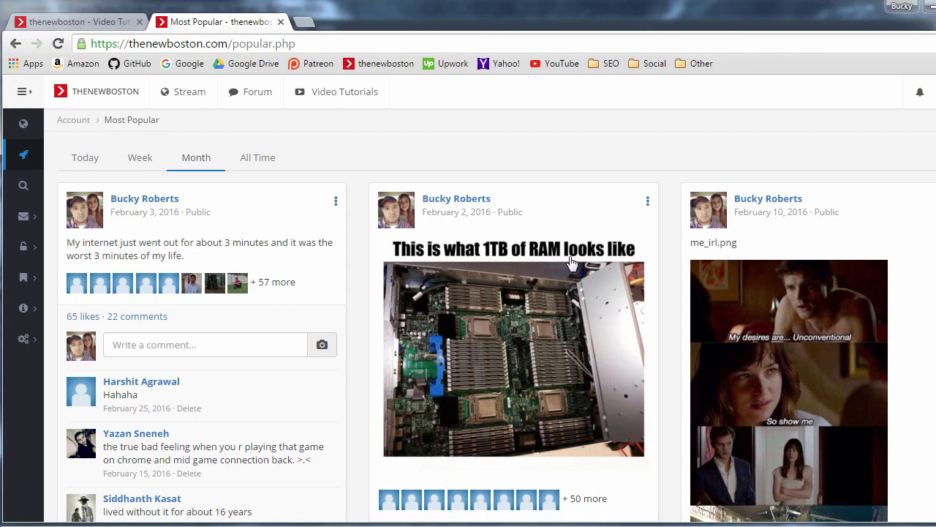
mouse_move(348, 280)
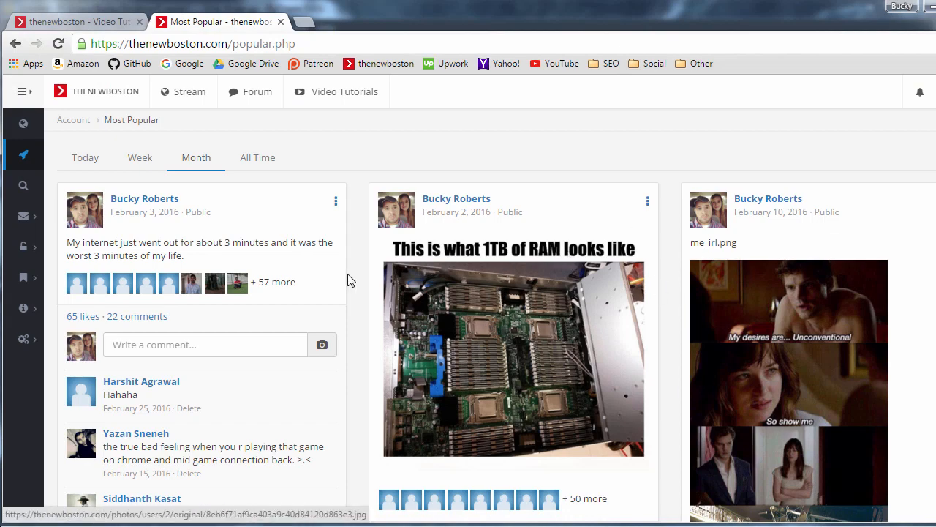
scroll(down, 3)
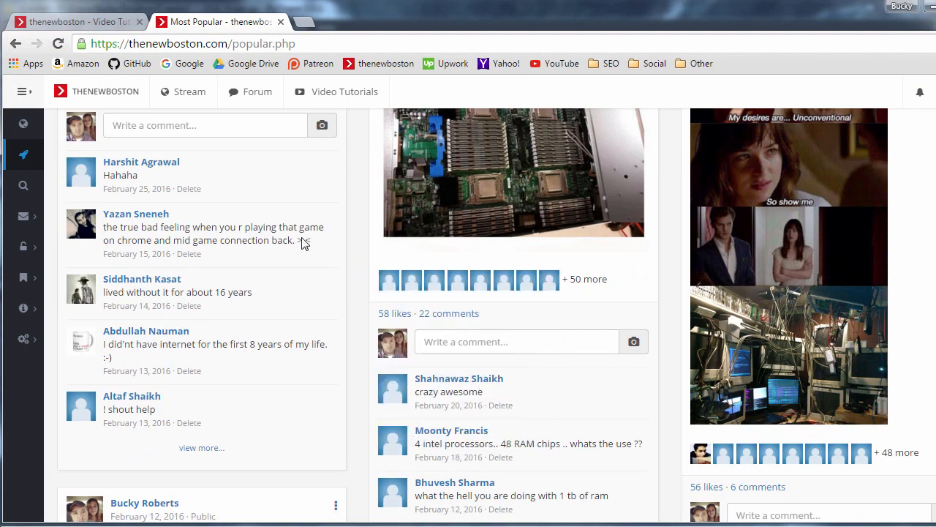
key(F12)
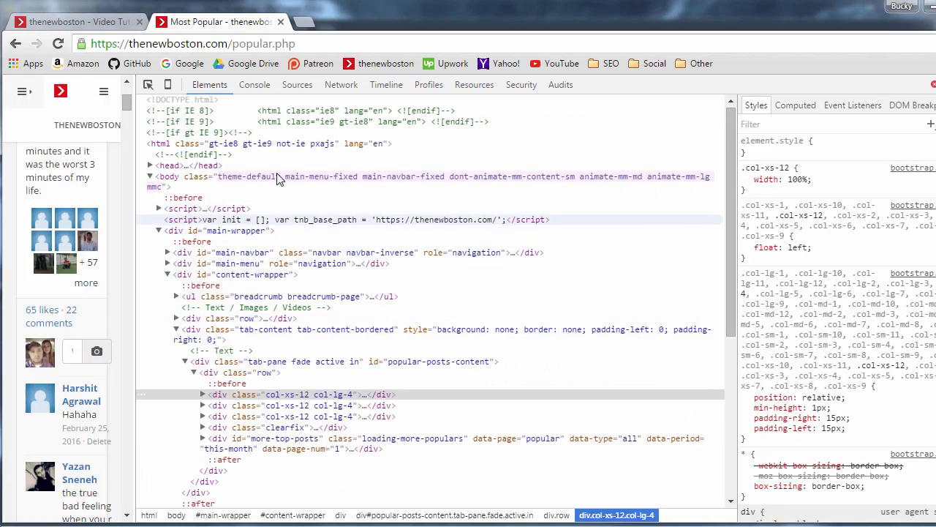
scroll(down, 3)
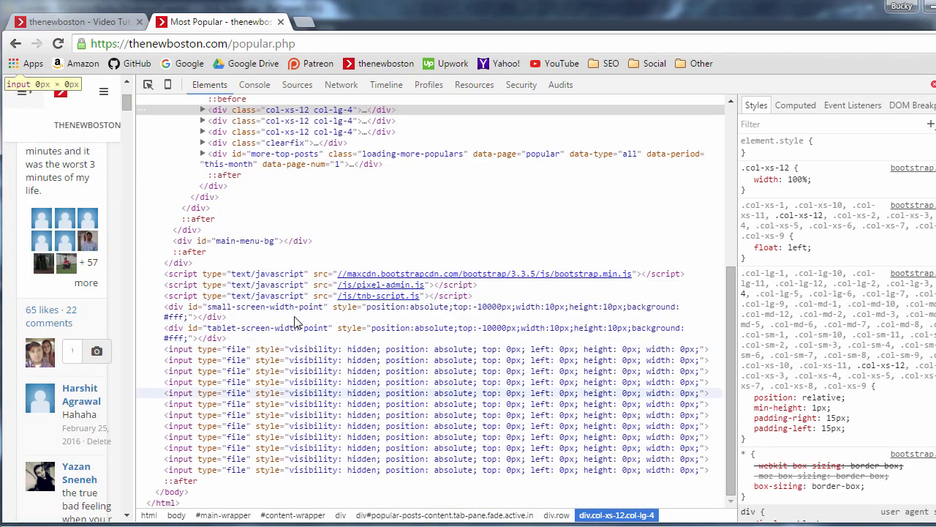
scroll(up, 3)
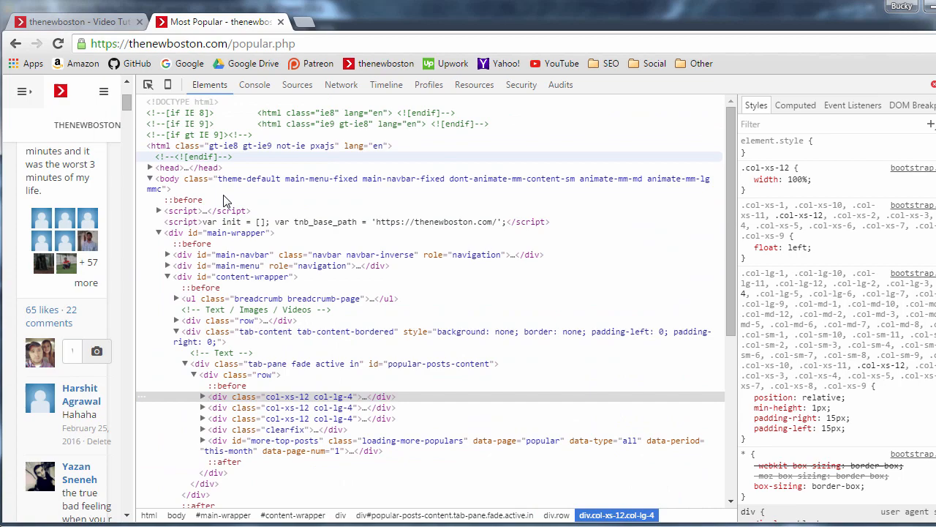
scroll(down, 3)
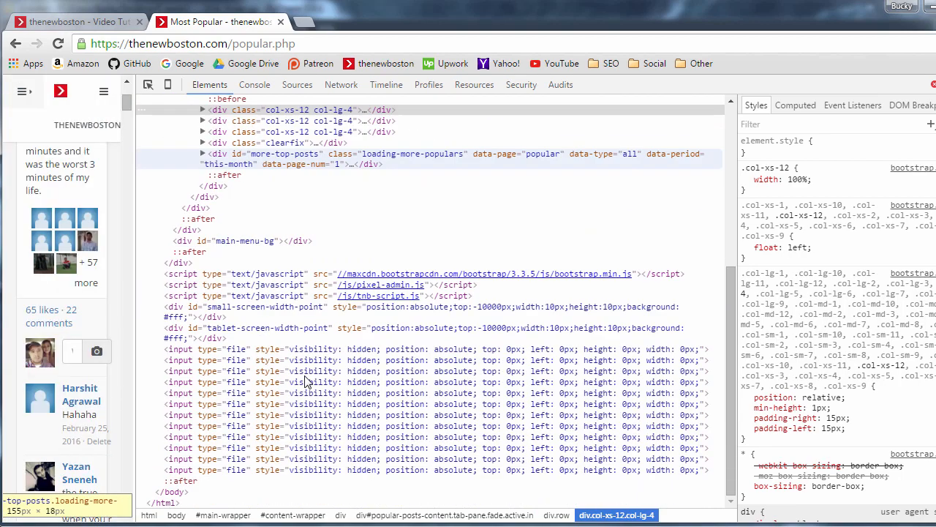
scroll(up, 3)
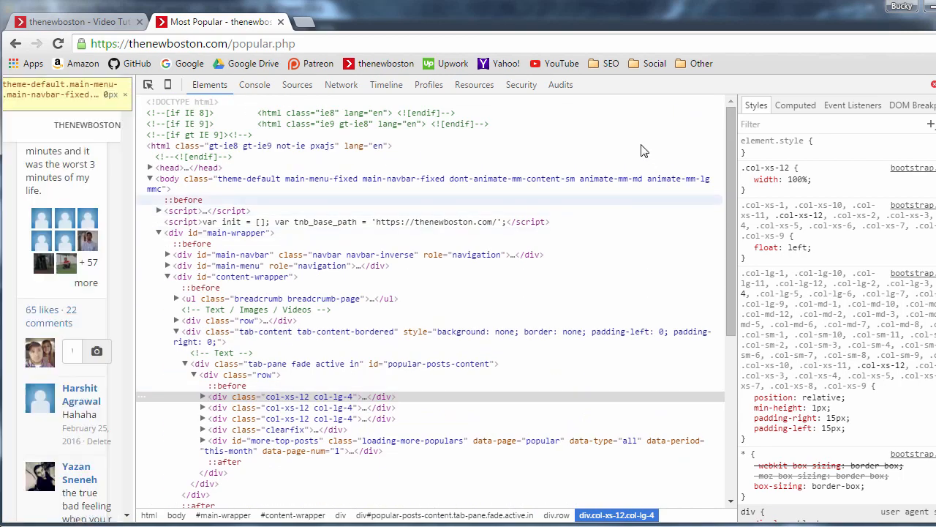
click(934, 84)
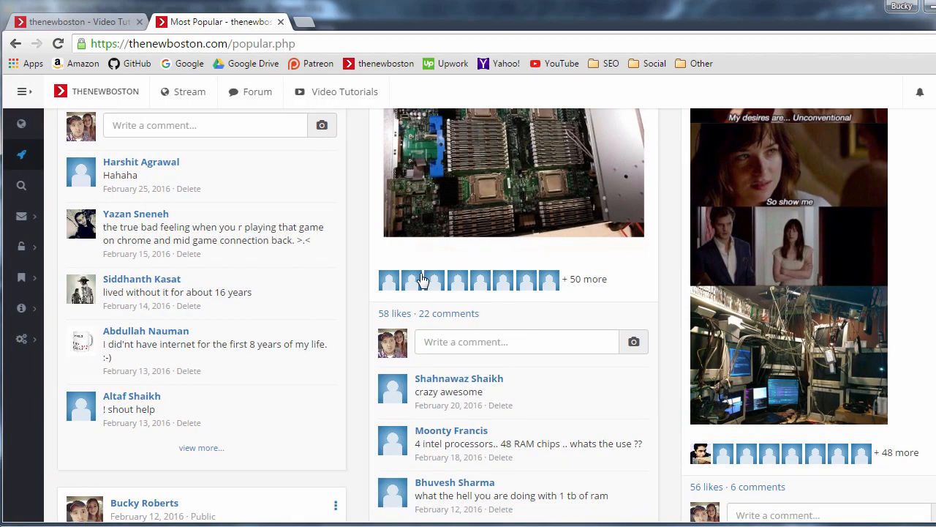
mouse_move(339, 285)
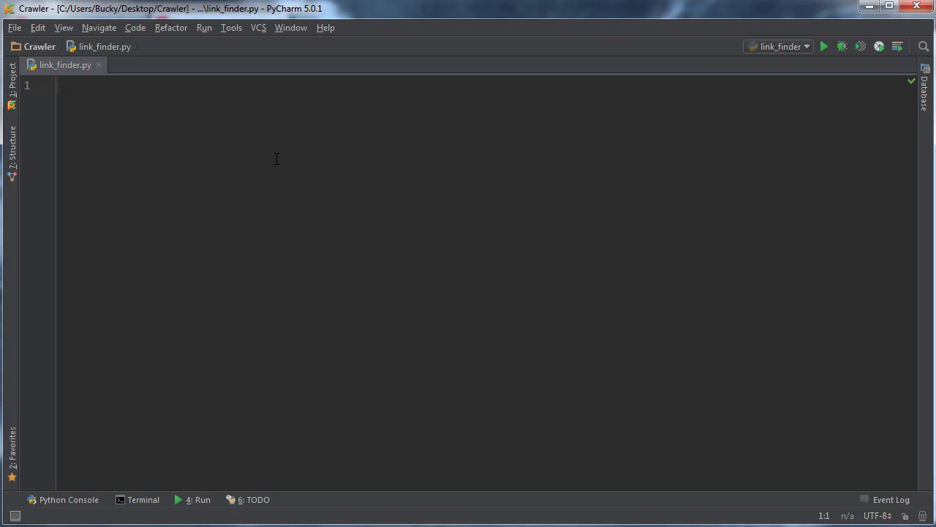
Write 'from html.parser import HTMLParser' and 'from urllib import parse' at the top of link_finder.py.
text(from)
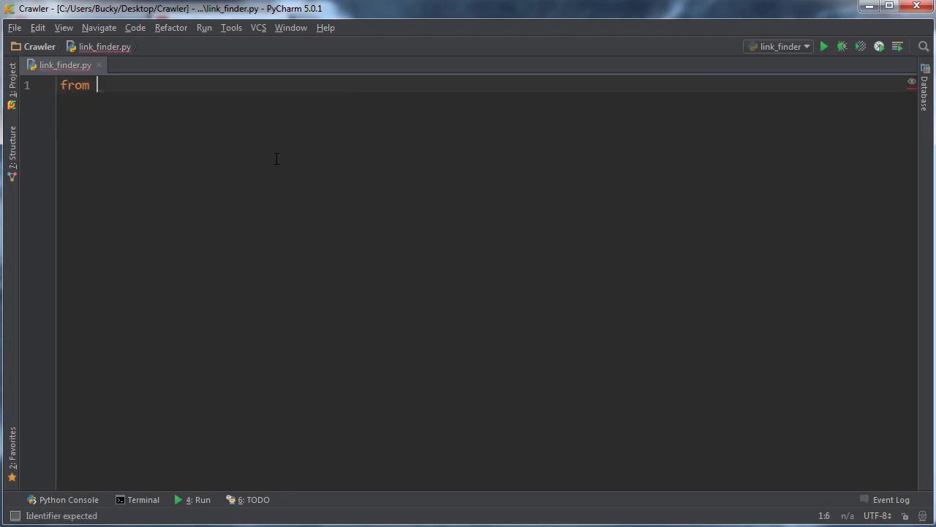
text(html.)
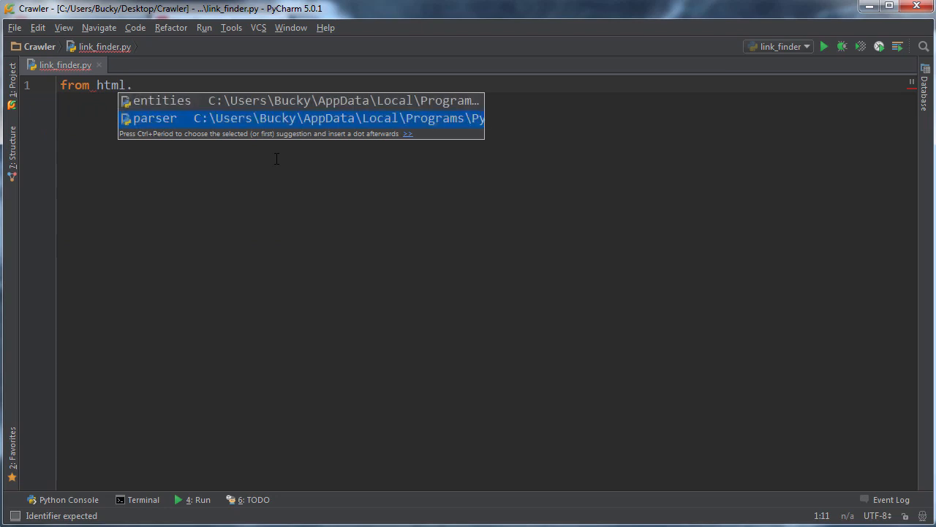
text(parser import HTMLParser)
text(fr)
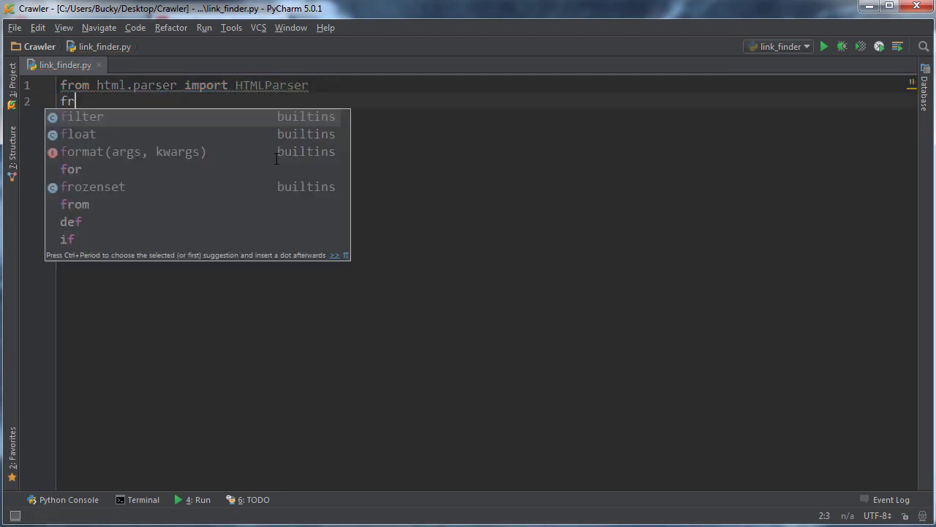
text(om urllib import parse)
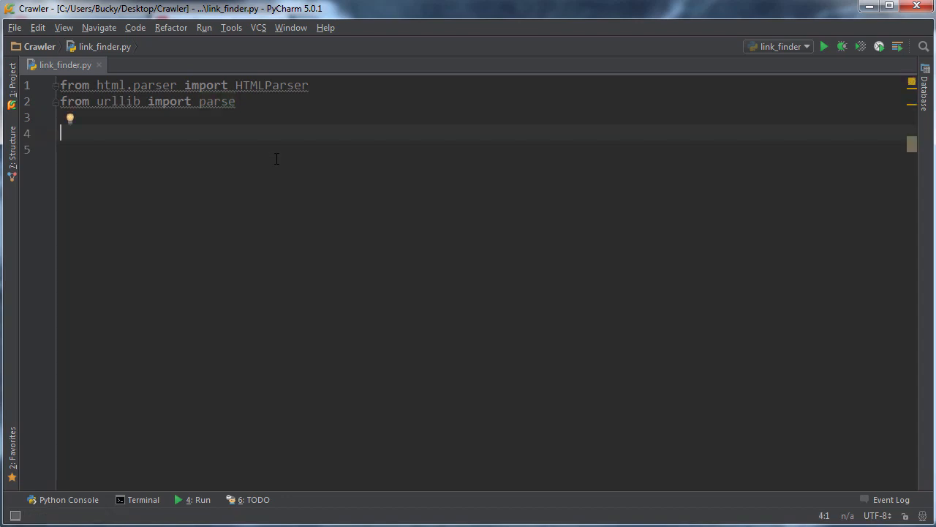
double_click(272, 85)
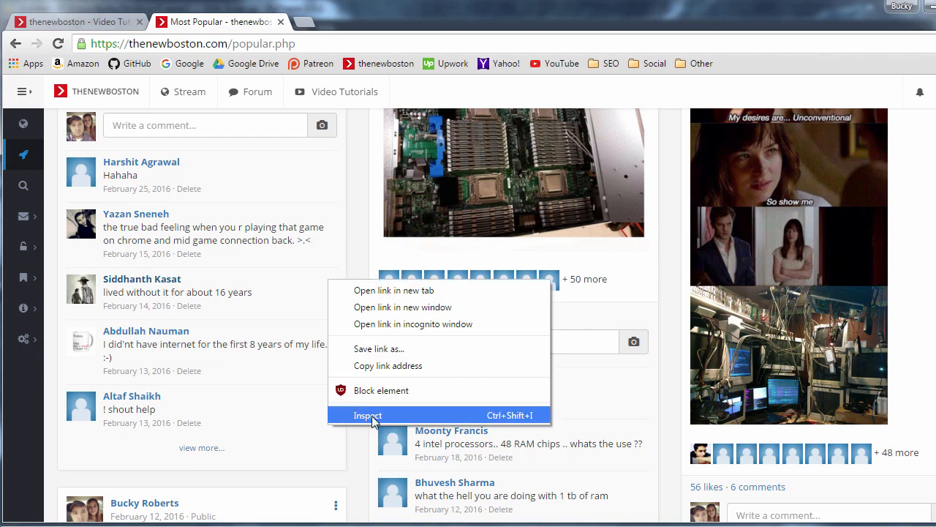
click(367, 415)
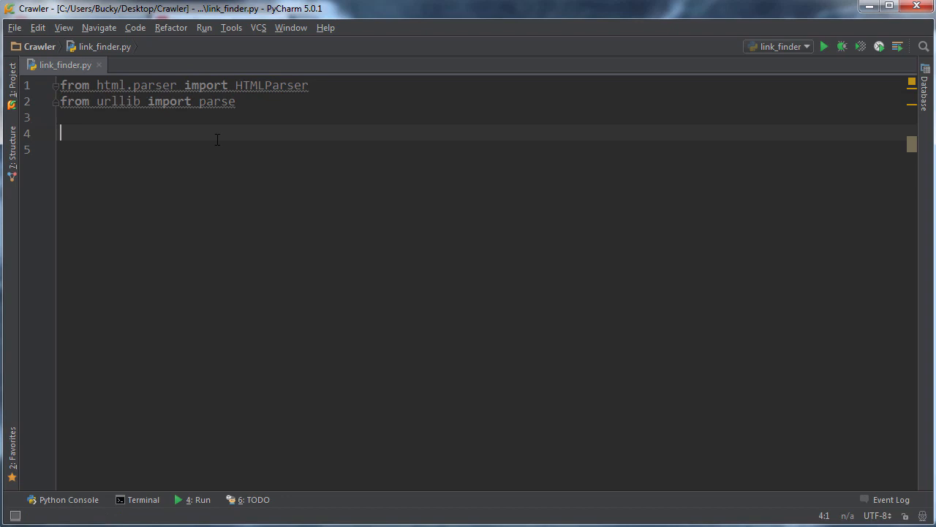
Write class LinkFinder(HTMLParser) with an __init__(self) that calls super().__init__().
text(class Link)
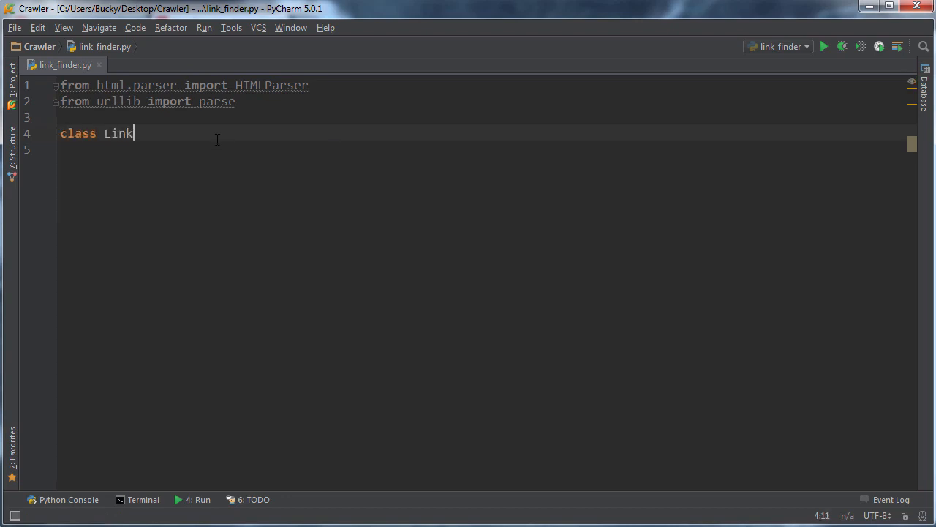
text(Finder())
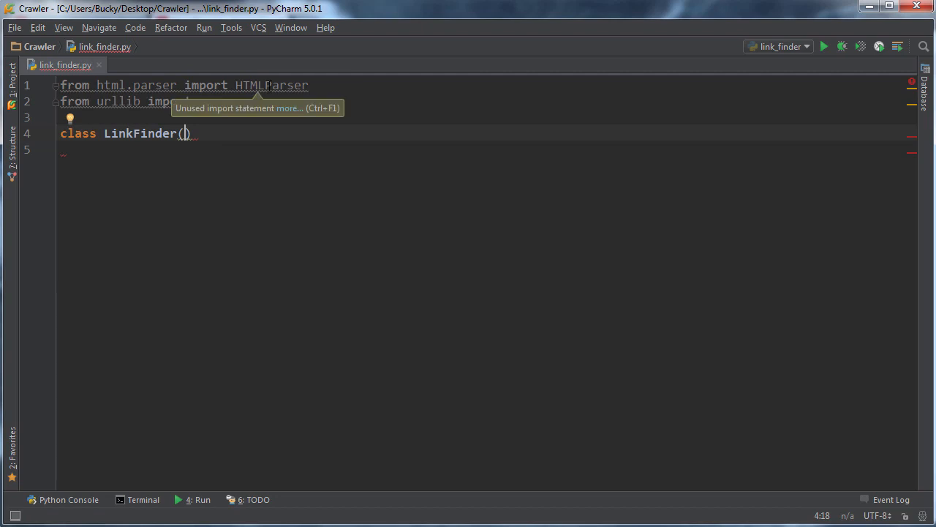
text(HTMLParser)
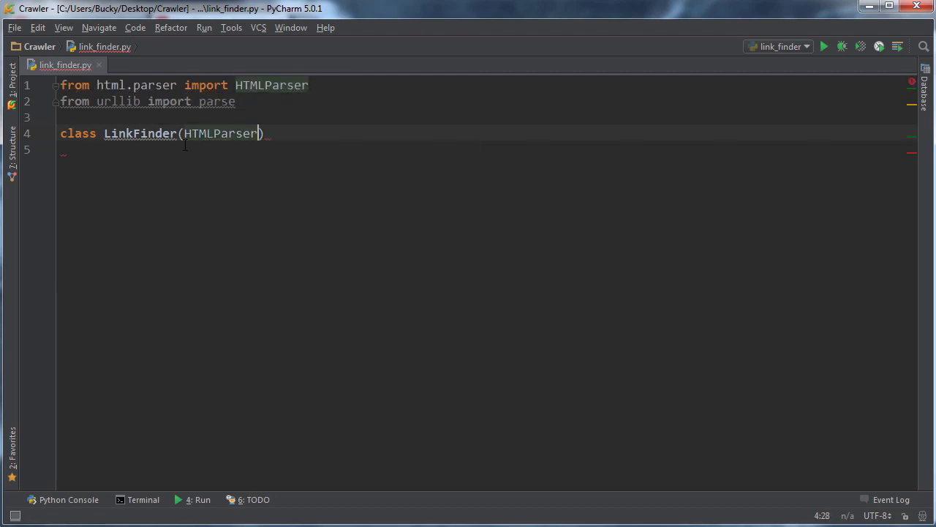
text(:)
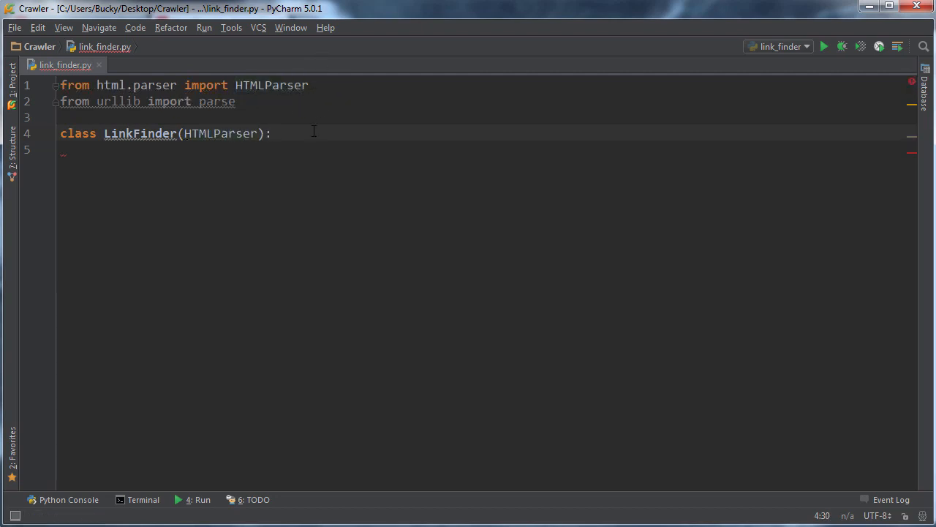
click(218, 117)
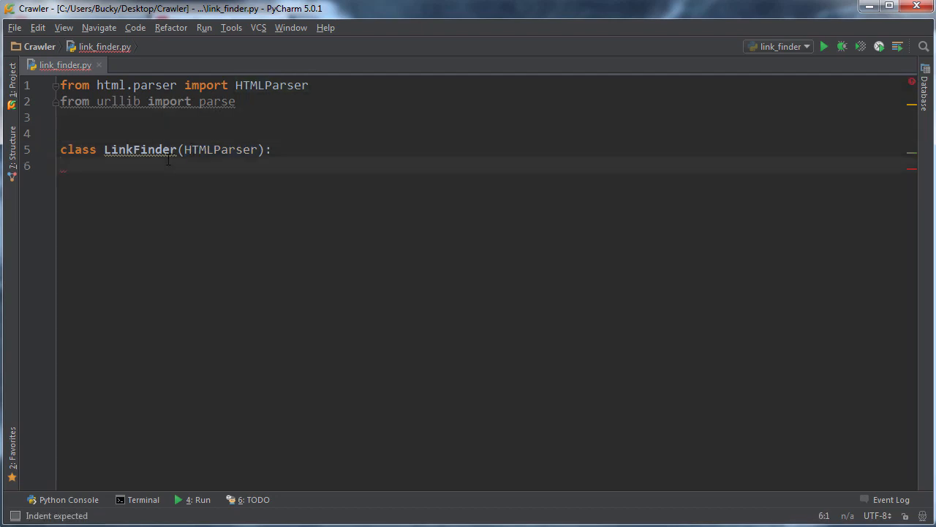
text(def __init__(self):)
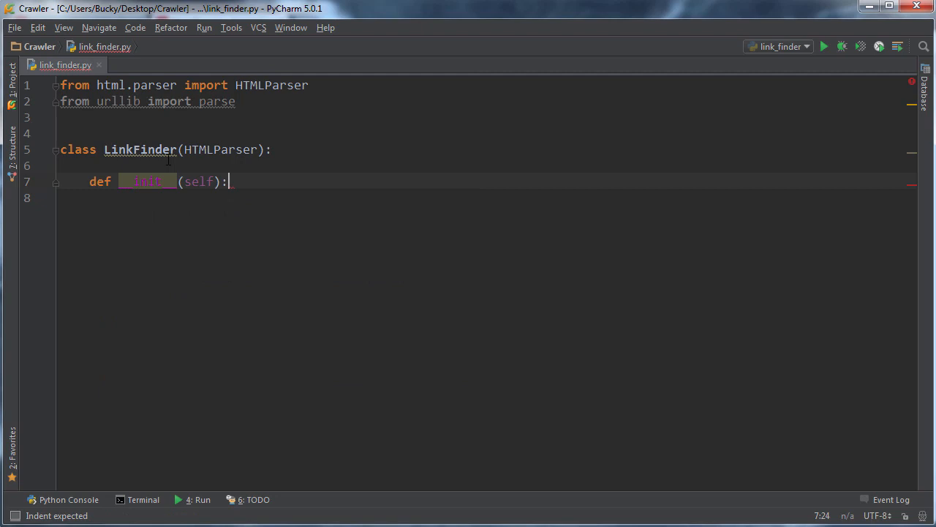
text(super)
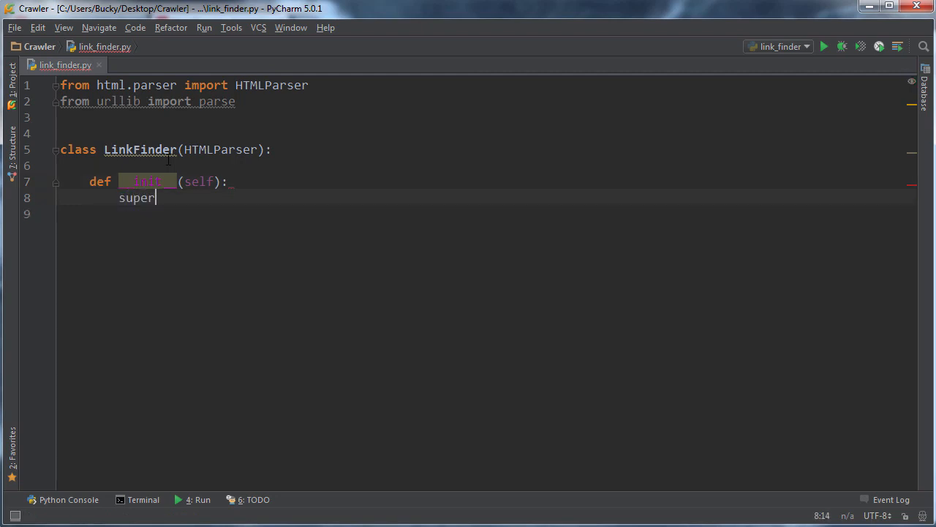
text(().__init__()
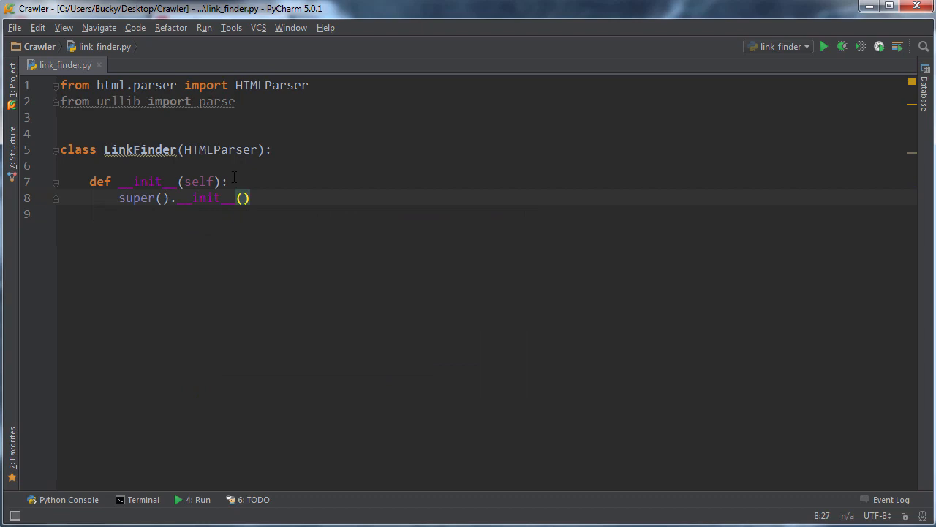
Generate the abstract error(self, message) stub with a pass body and place it below __init__.
click(128, 149)
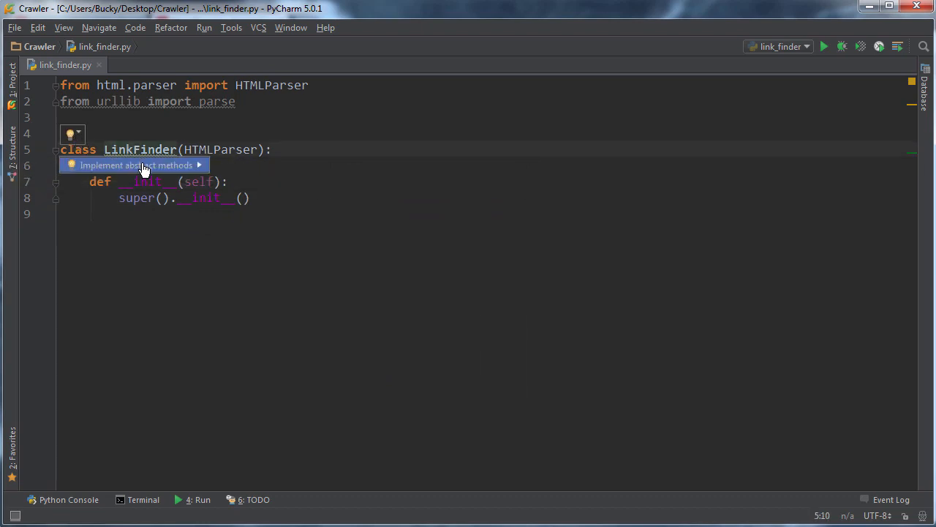
click(136, 164)
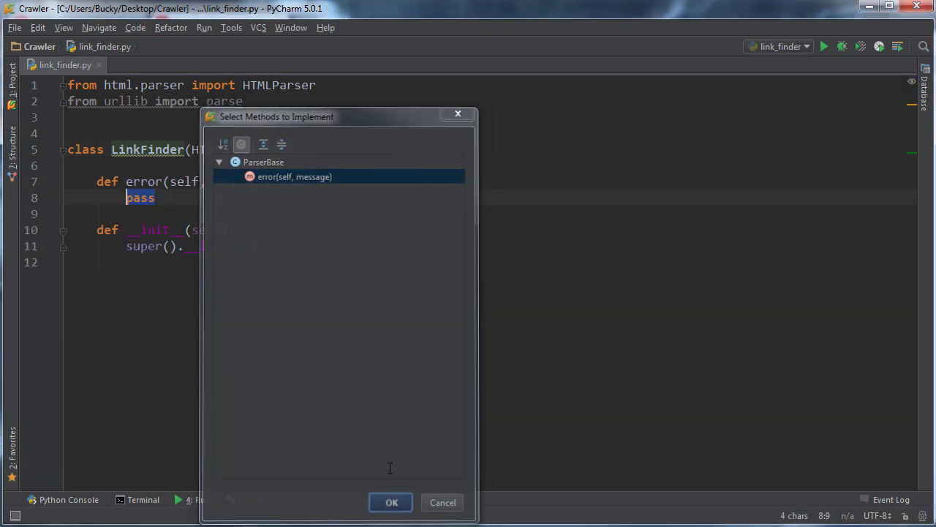
click(391, 502)
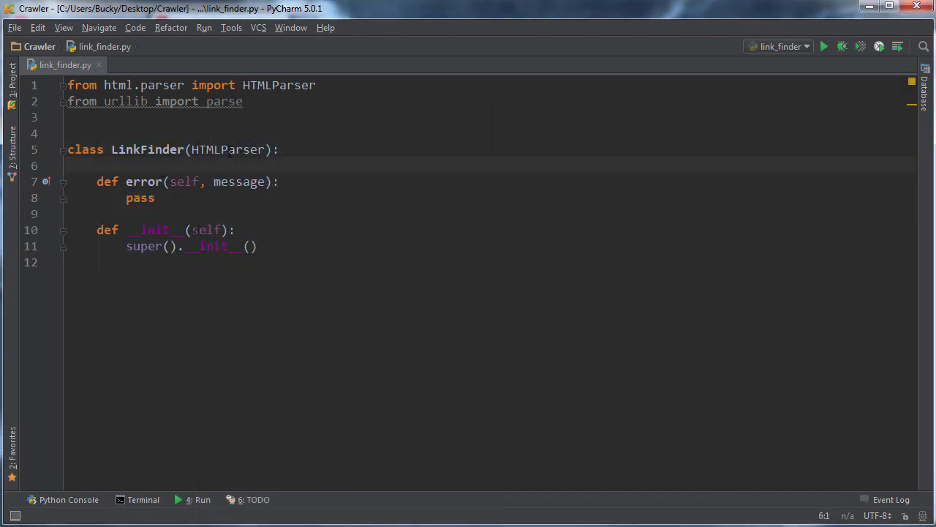
double_click(228, 149)
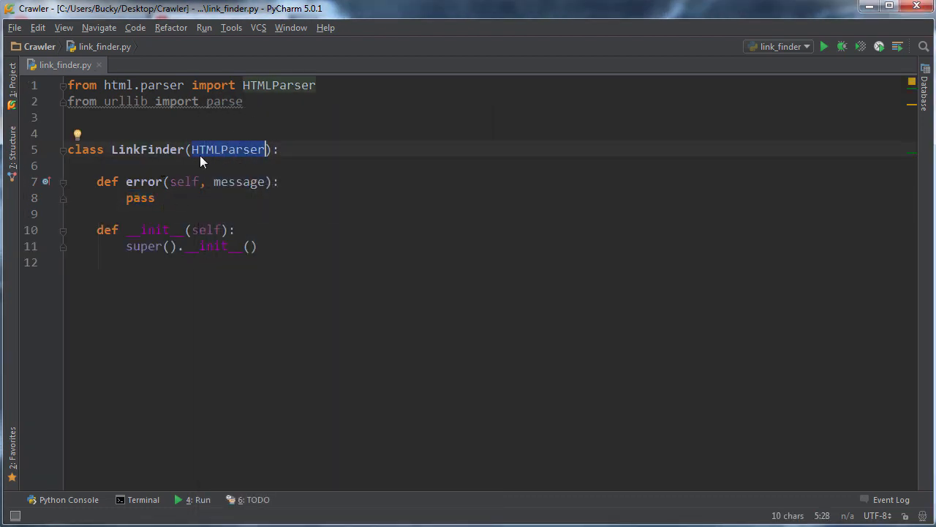
click(155, 198)
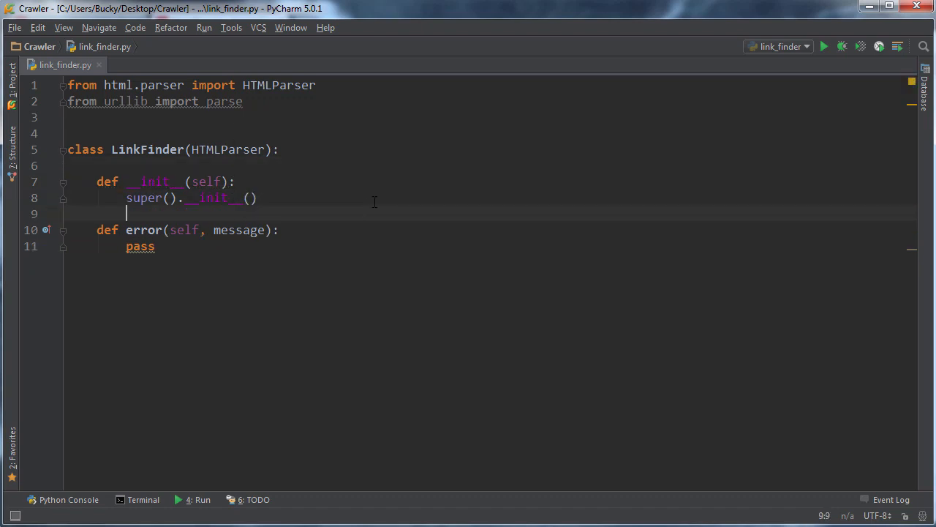
mouse_move(376, 313)
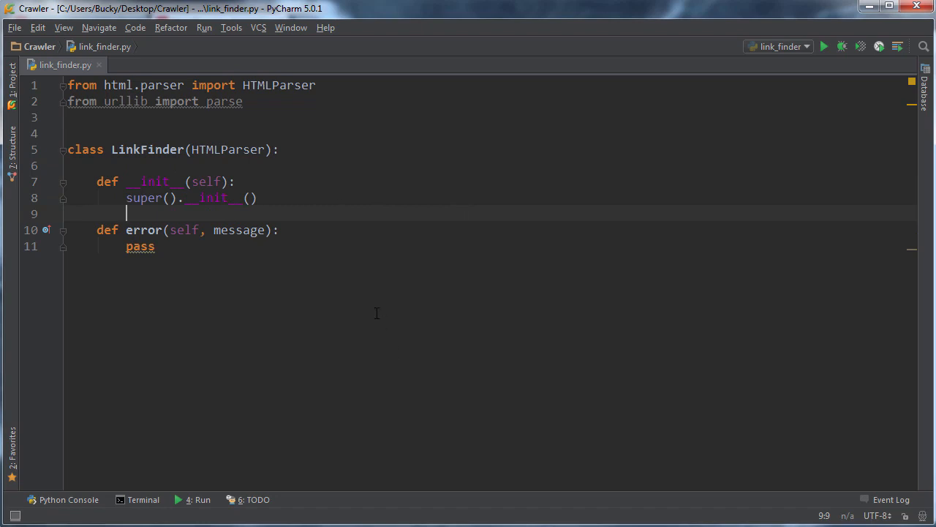
click(229, 149)
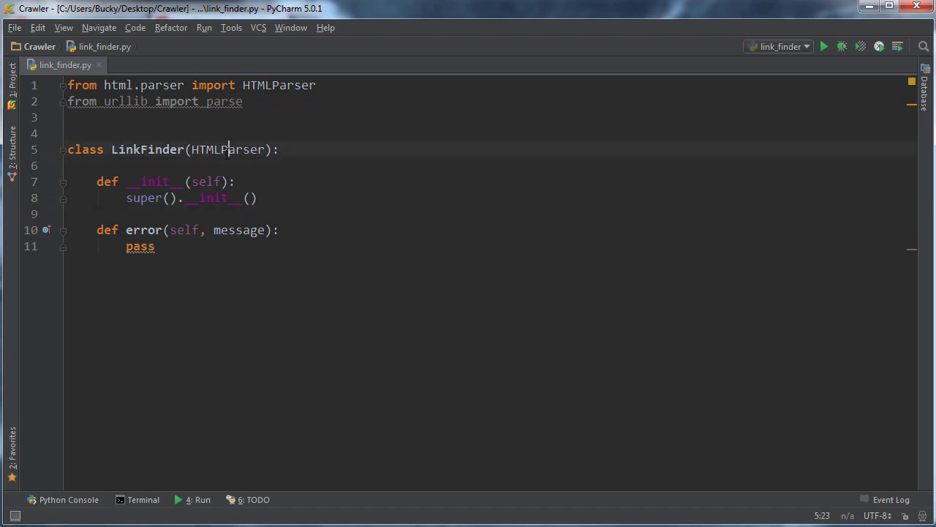
click(260, 198)
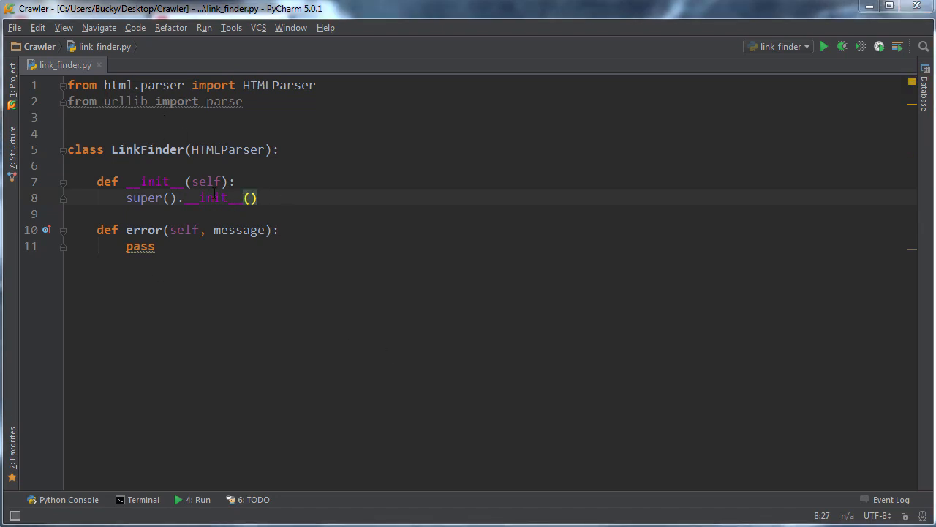
mouse_move(200, 290)
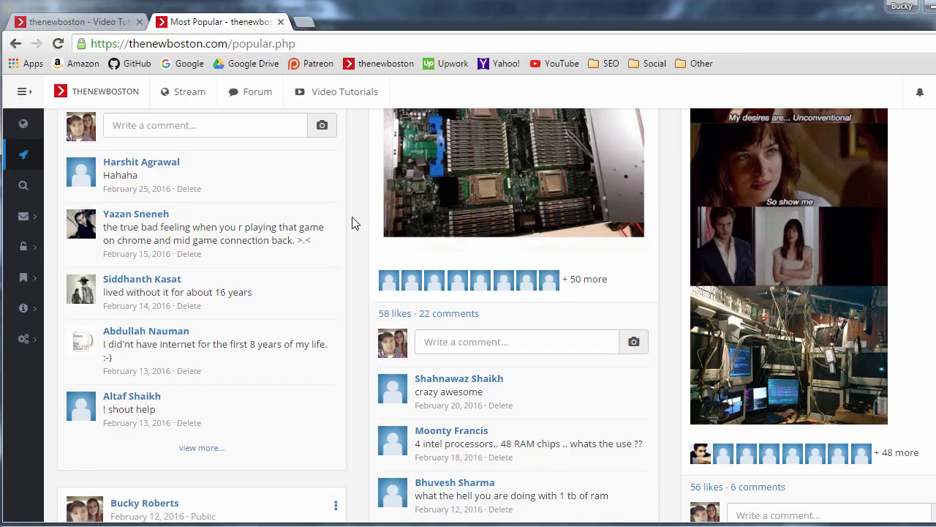
Browse the page HTML in DevTools and select a commenter's <a class="user-name"> profile link.
key(F12)
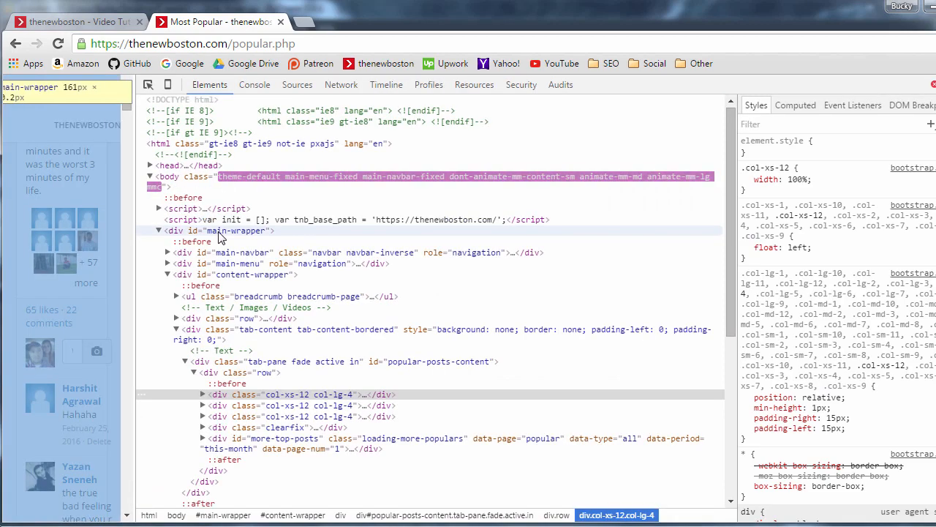
scroll(down, 3)
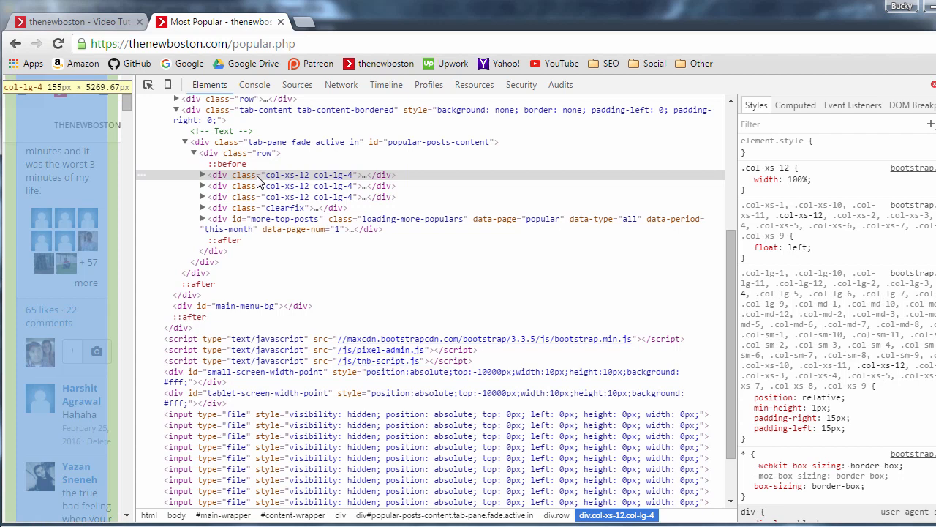
scroll(up, 3)
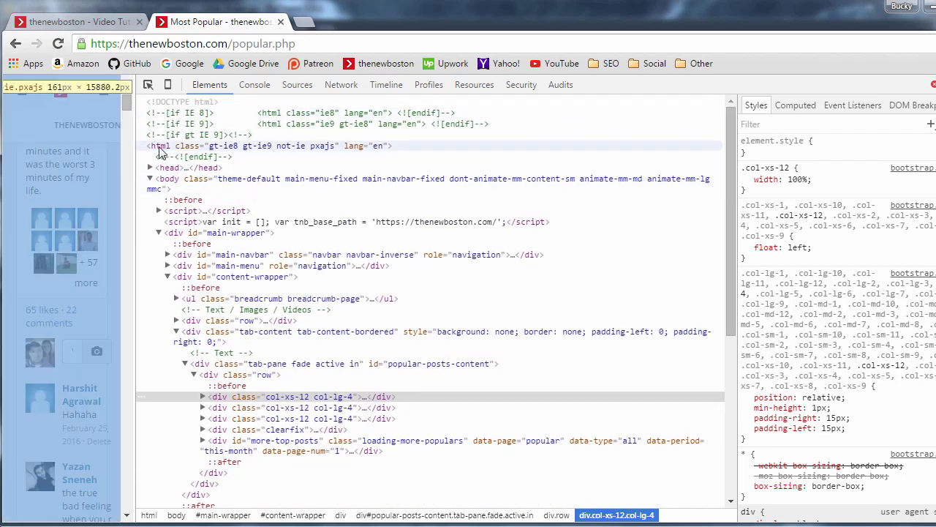
click(150, 168)
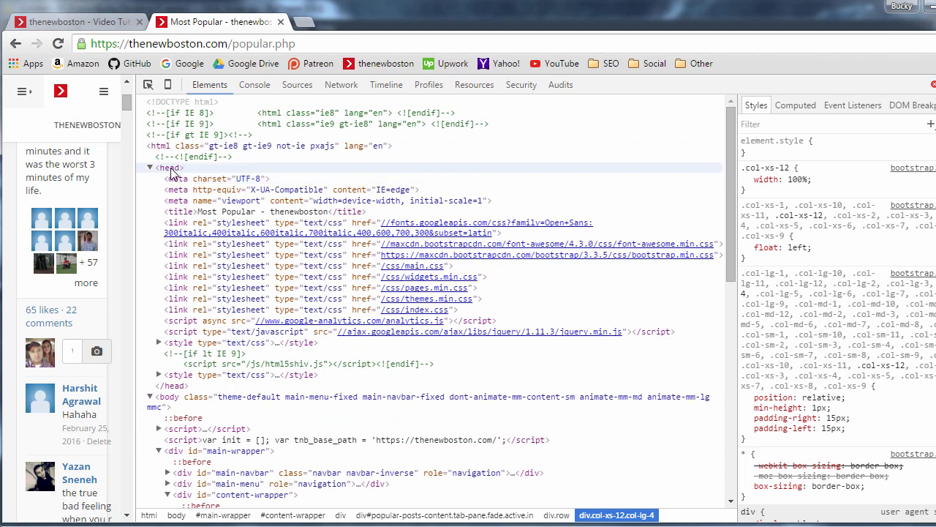
click(171, 167)
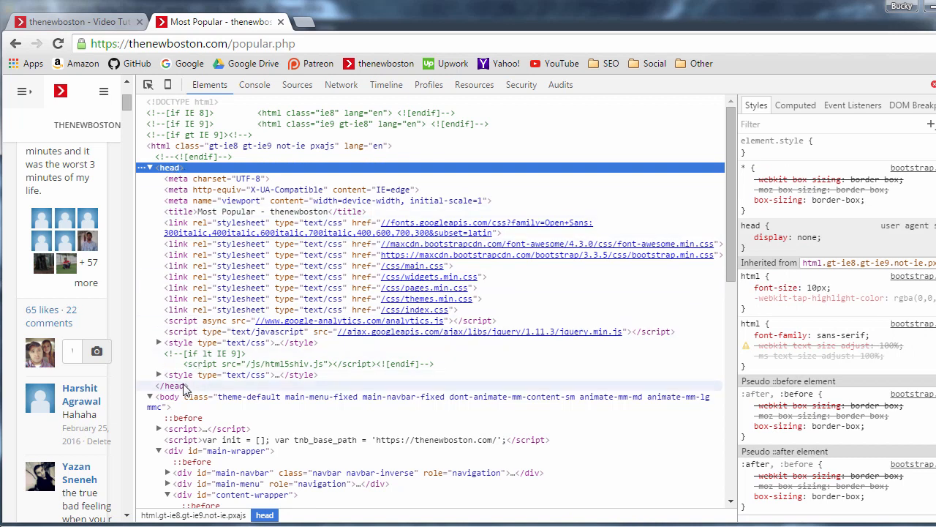
click(174, 386)
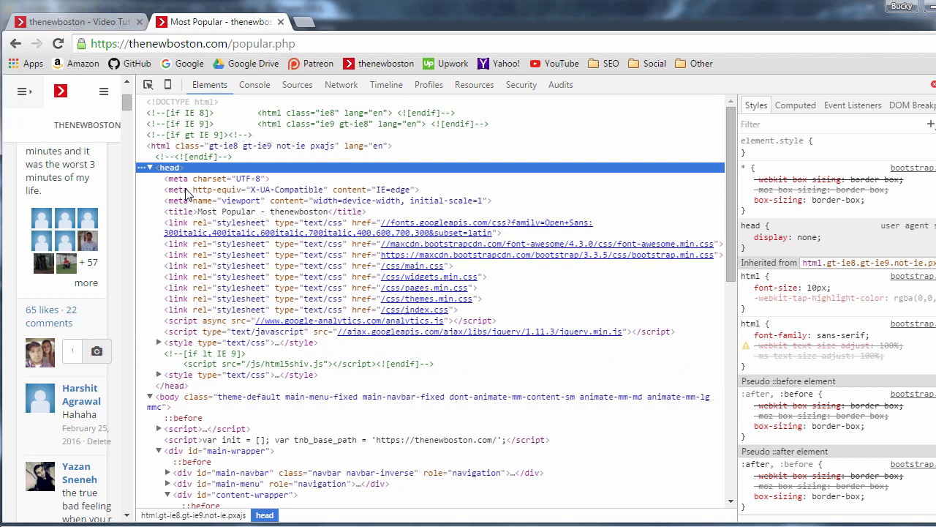
click(174, 385)
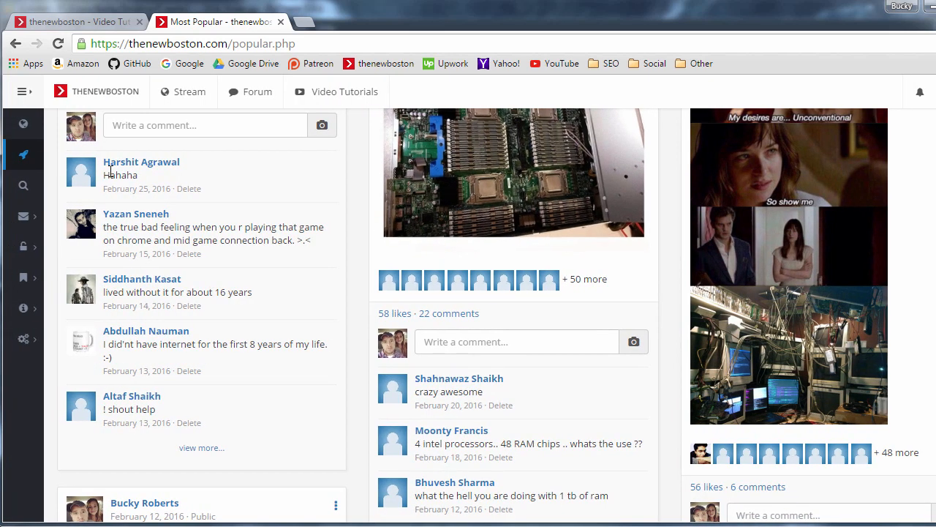
key(F12)
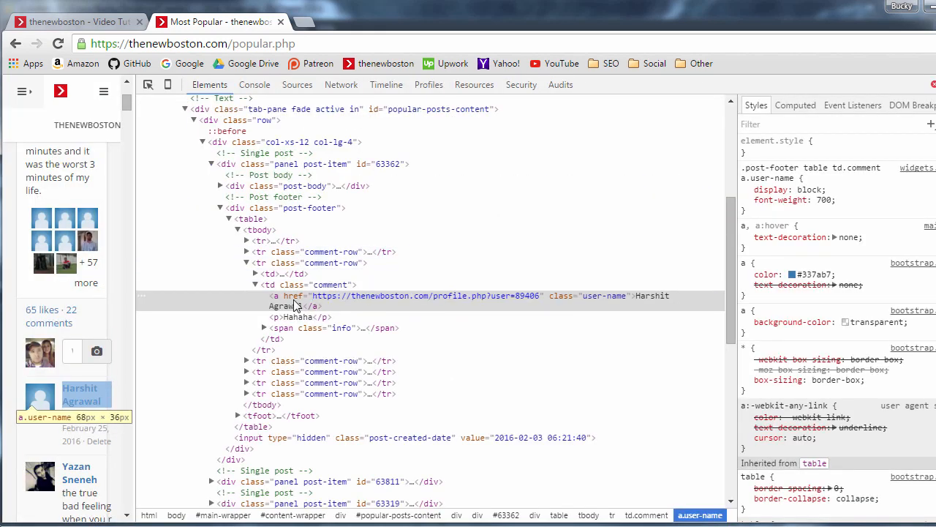
mouse_move(391, 296)
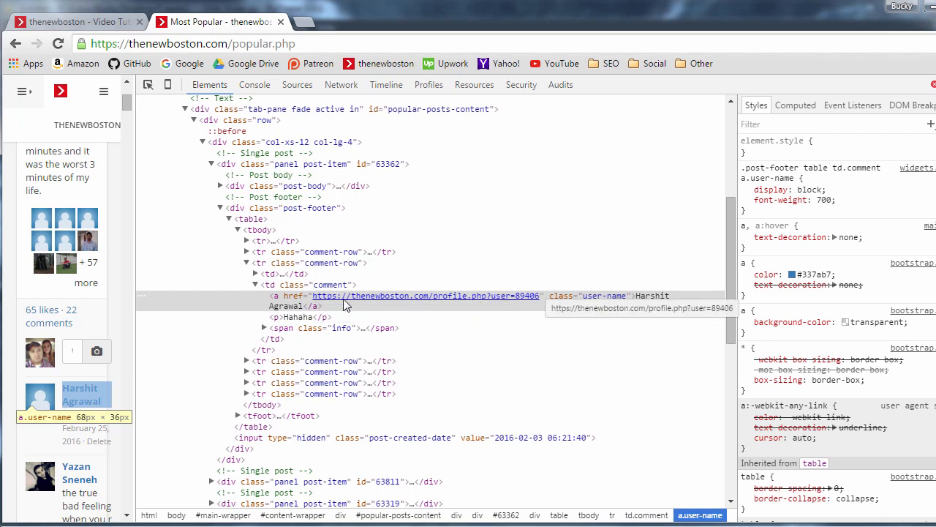
mouse_move(309, 313)
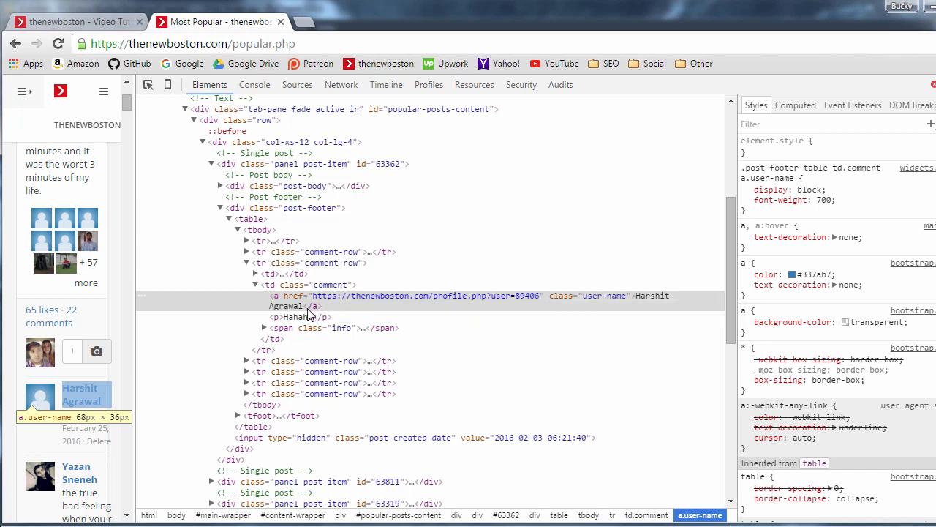
click(469, 301)
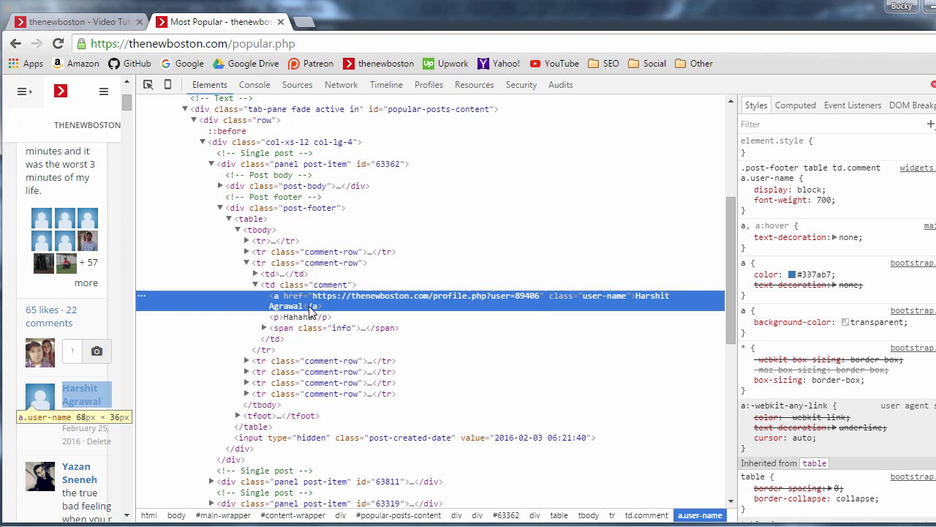
mouse_move(318, 307)
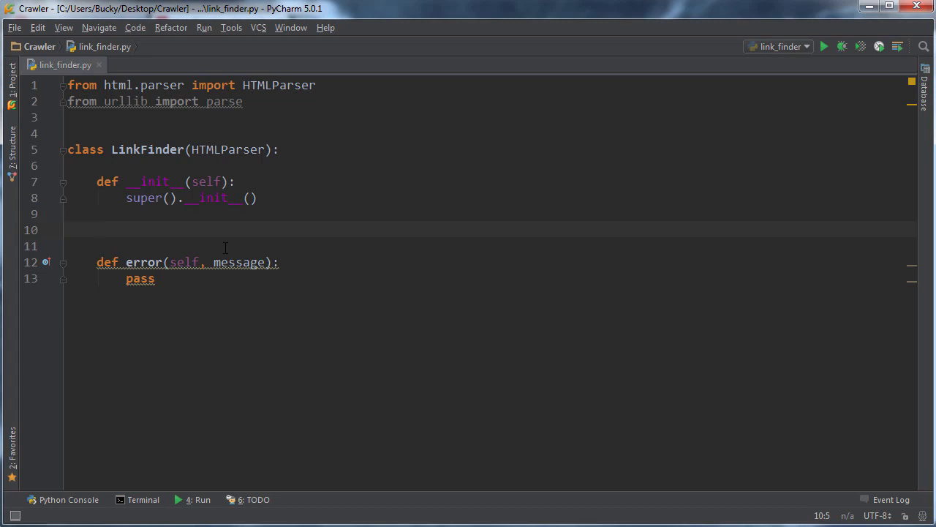
Add handle_starttag(self, tag, attrs) to LinkFinder with a print(tag) body.
text(def)
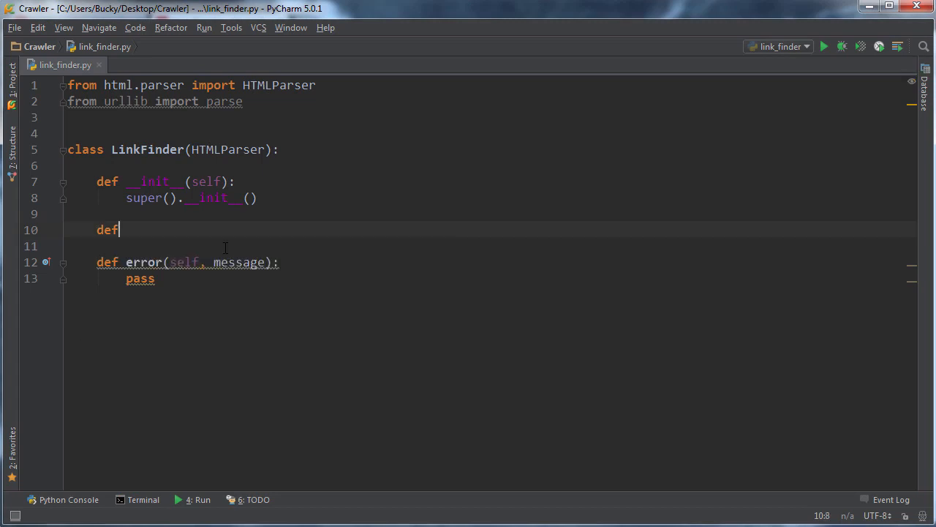
text(ha)
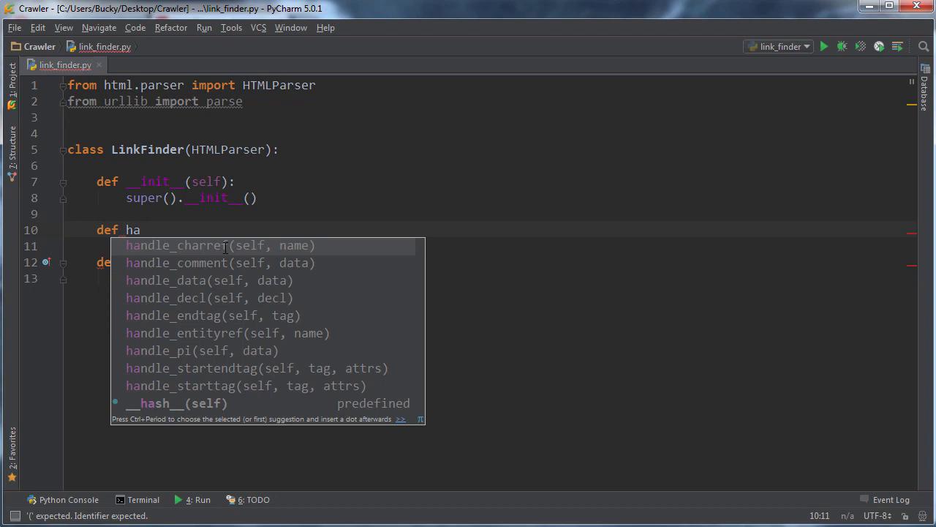
text(ndle_starttag(self, tag, attrs):)
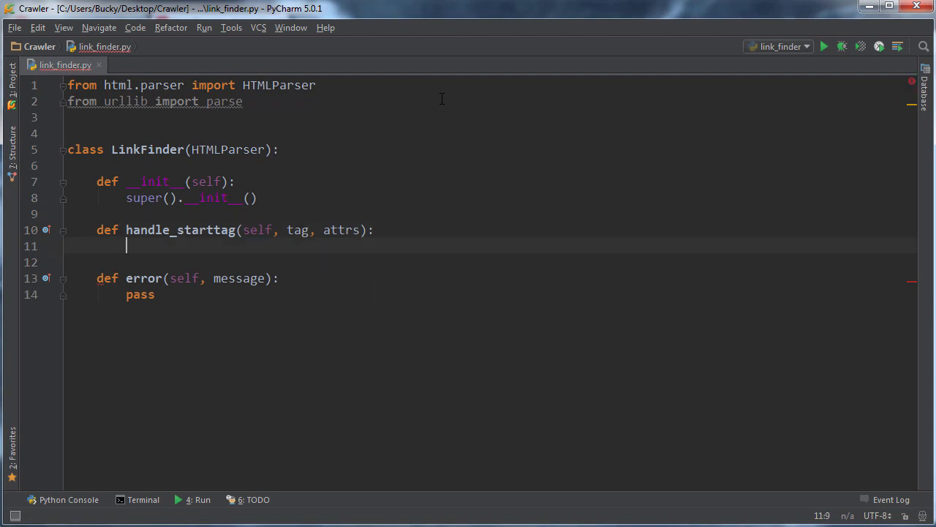
text(print()
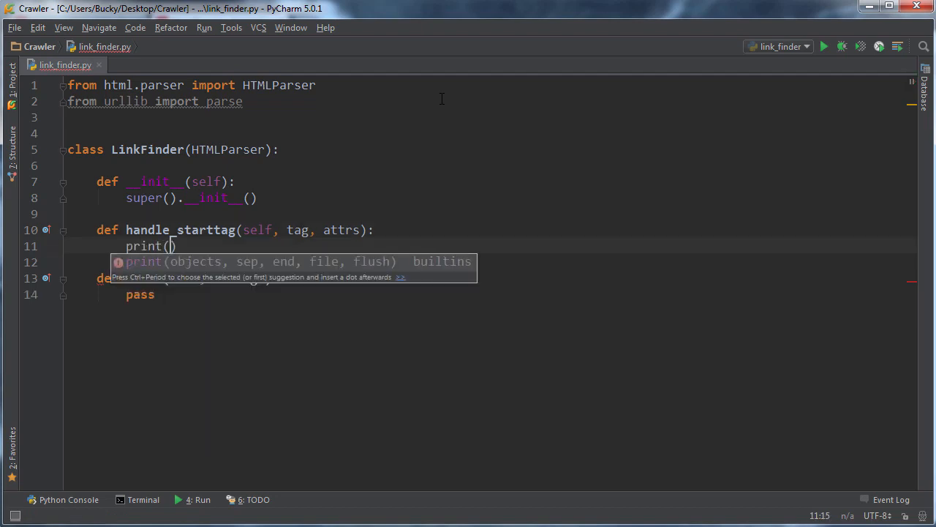
text(tag)
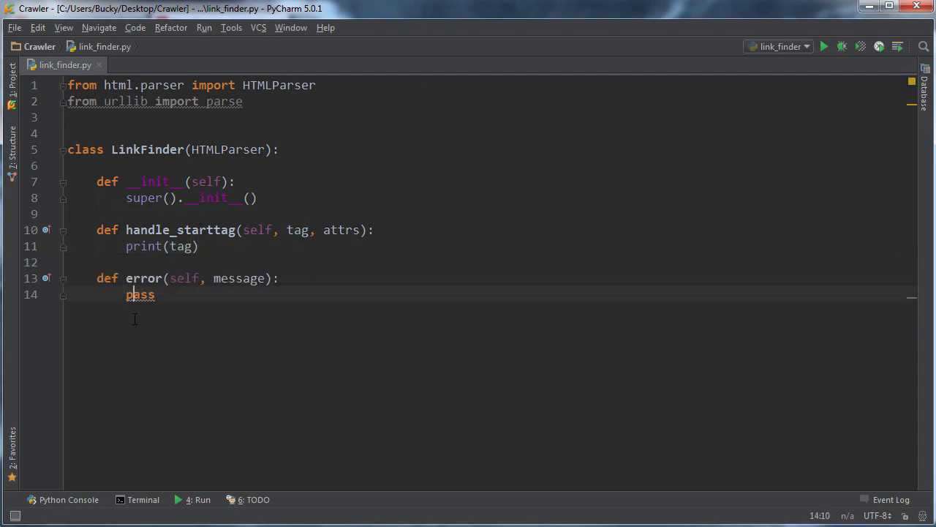
key(enter)
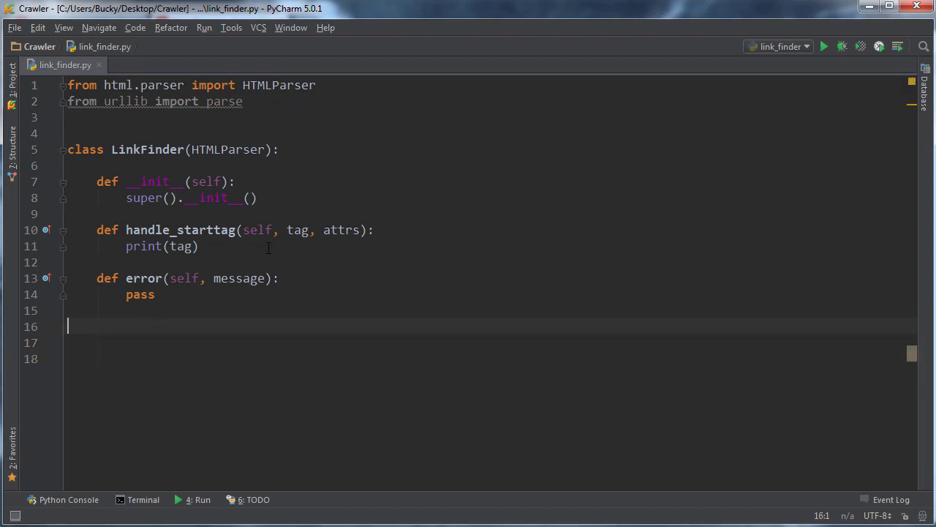
Below the class, create a LinkFinder instance with finder = LinkFinder().
text(l)
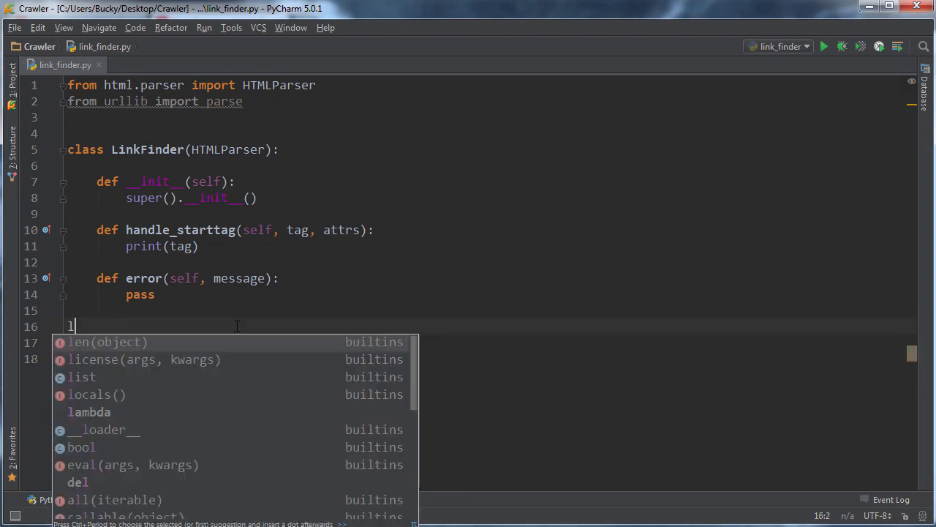
text(ink)
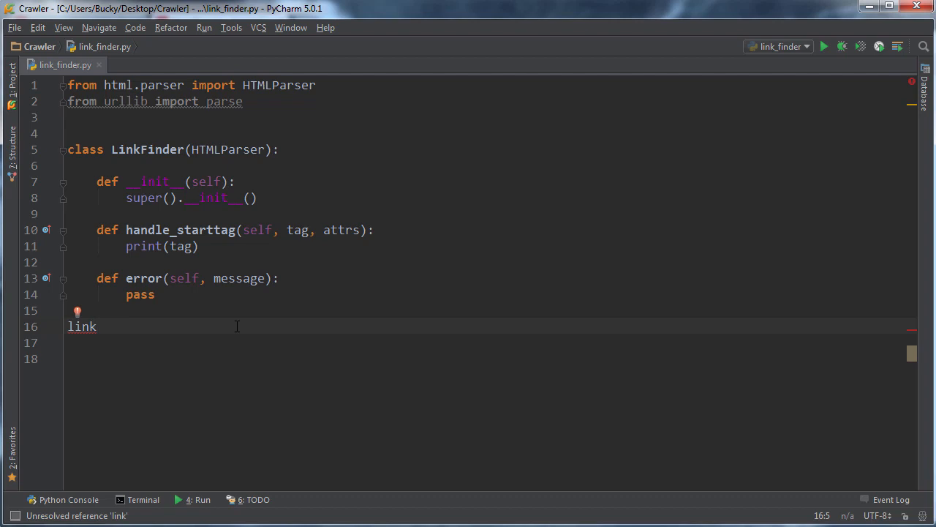
text(finder)
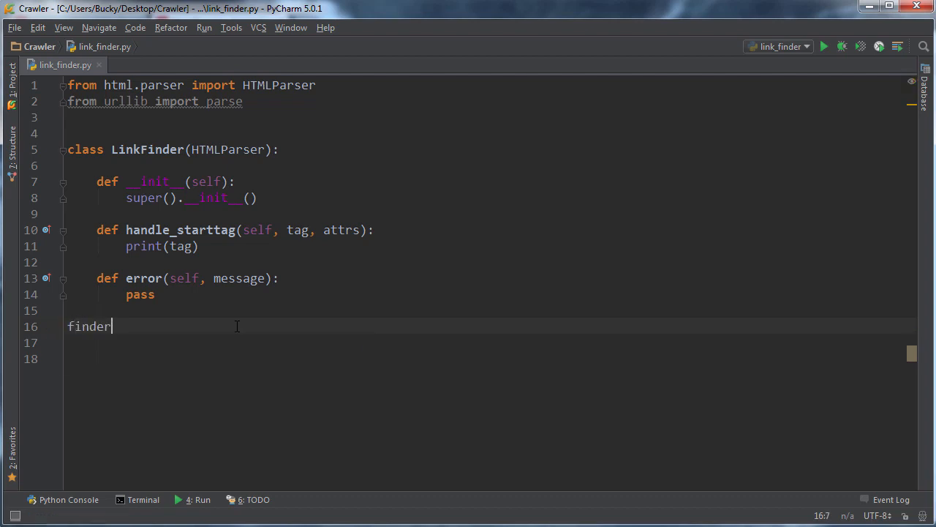
text(= LinkFinder)
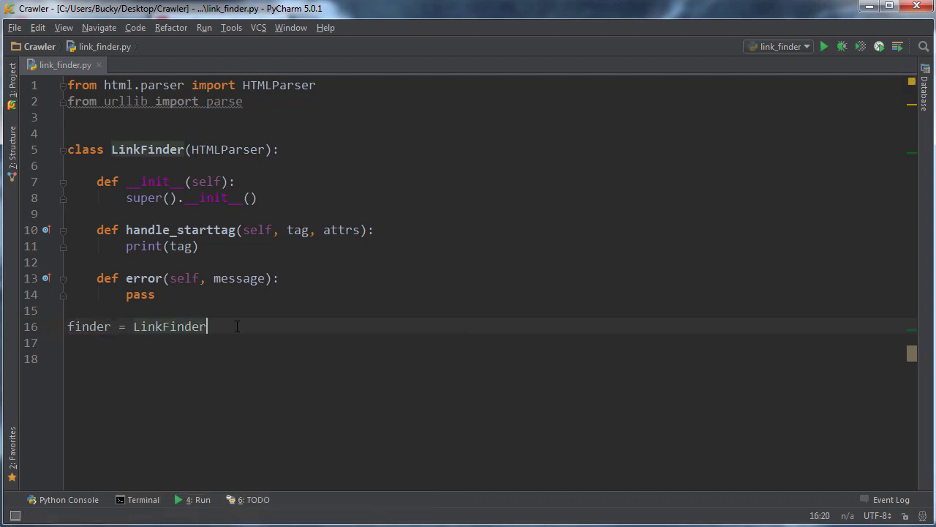
text(())
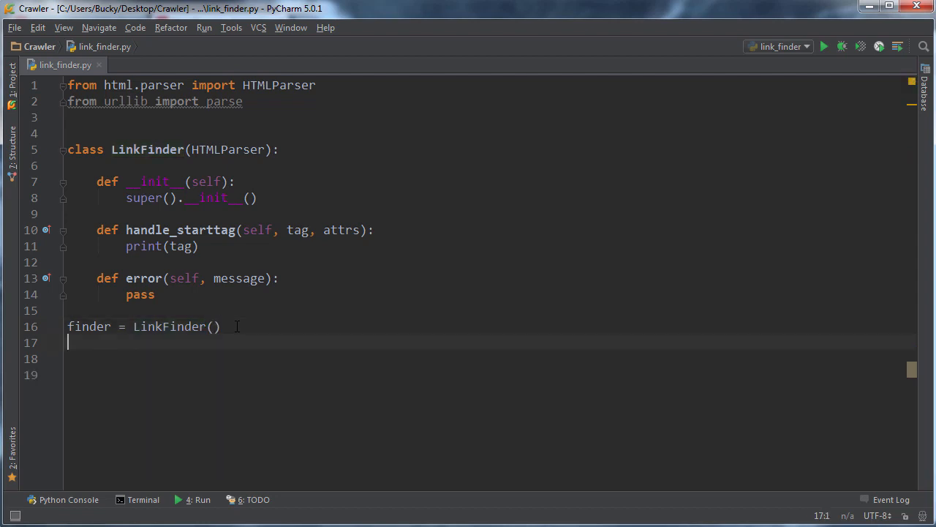
Call finder.feed() with a small sample HTML page containing a title and heading.
text(finder.)
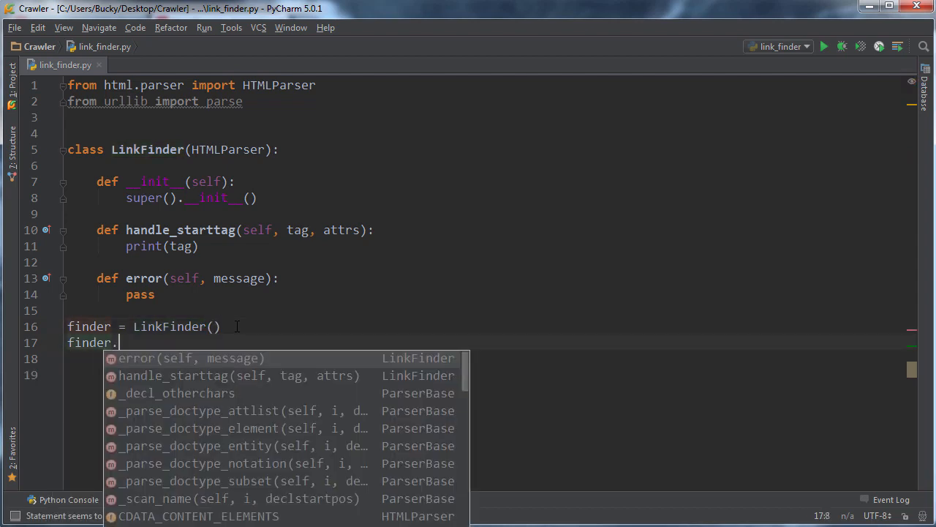
key(Escape)
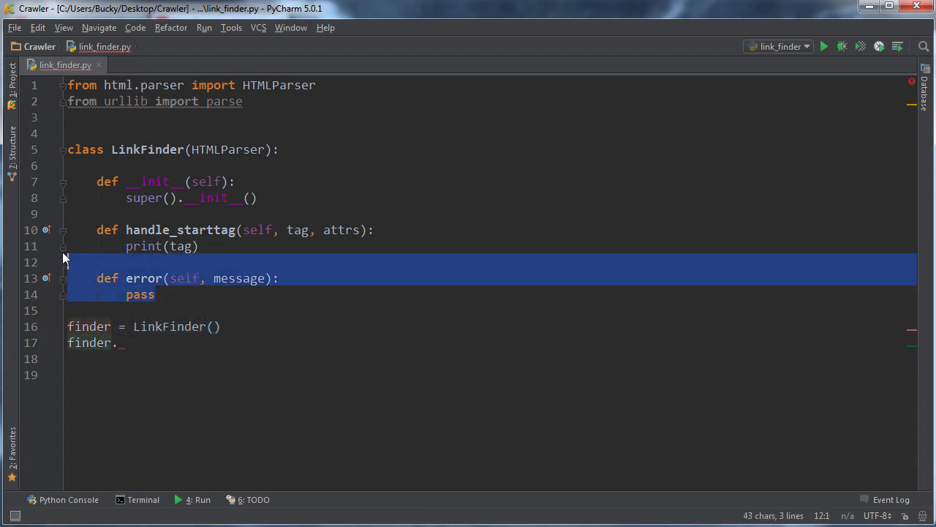
click(119, 343)
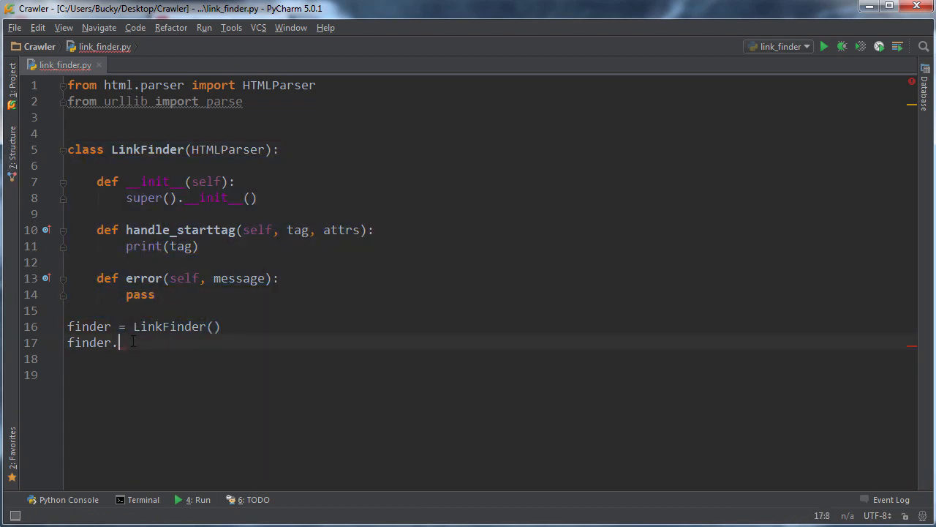
text(fe)
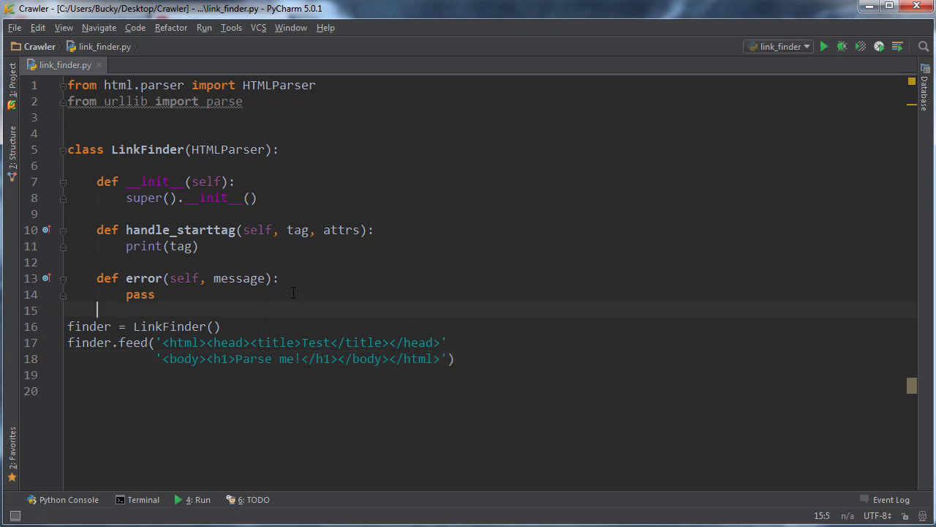
drag(158, 342, 444, 359)
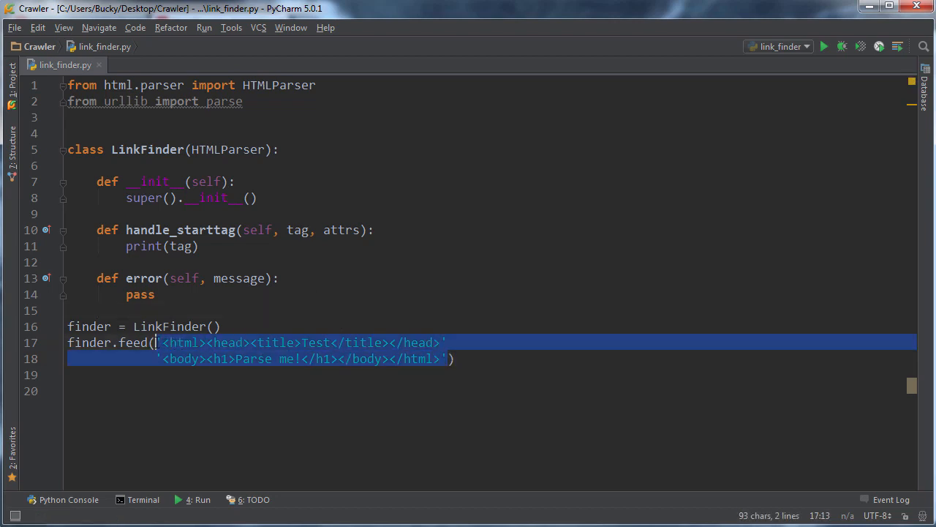
click(167, 294)
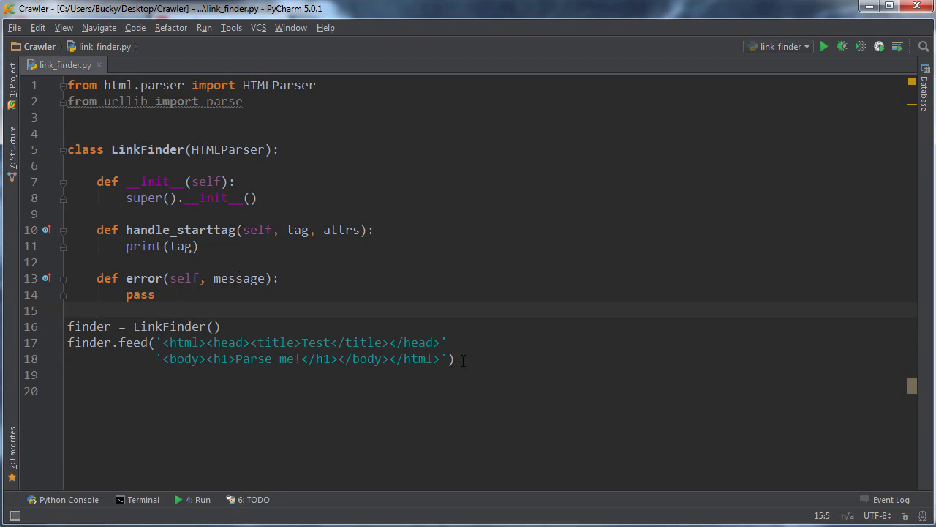
click(96, 309)
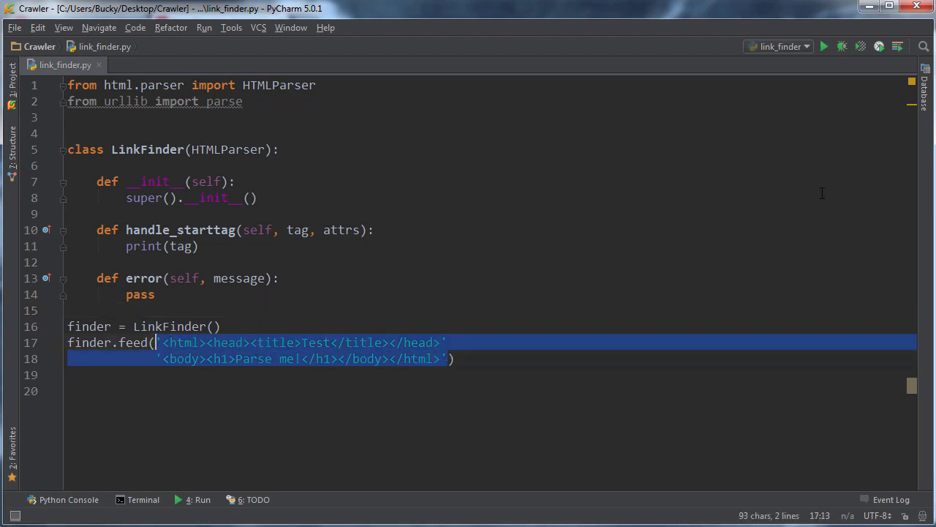
Run the link_finder script to print the sample tags, then select the print(tag) statement.
right_click(293, 358)
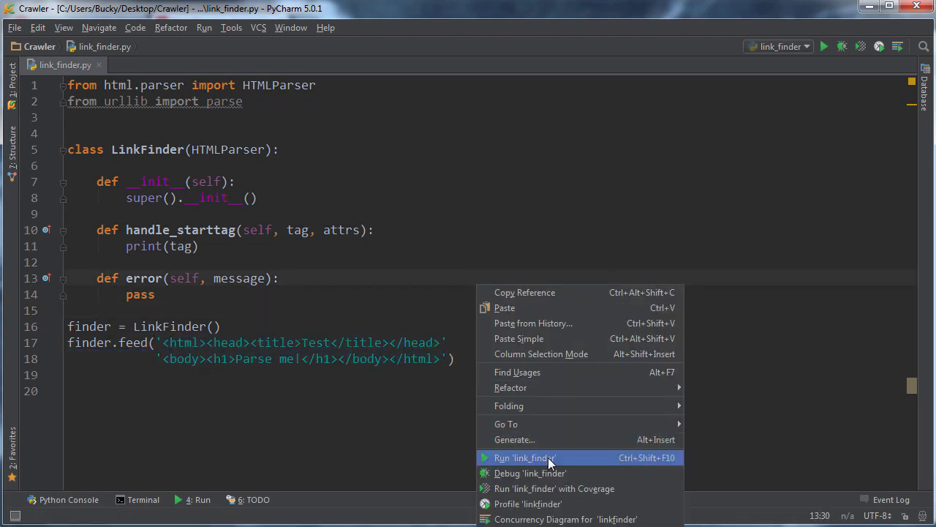
click(525, 457)
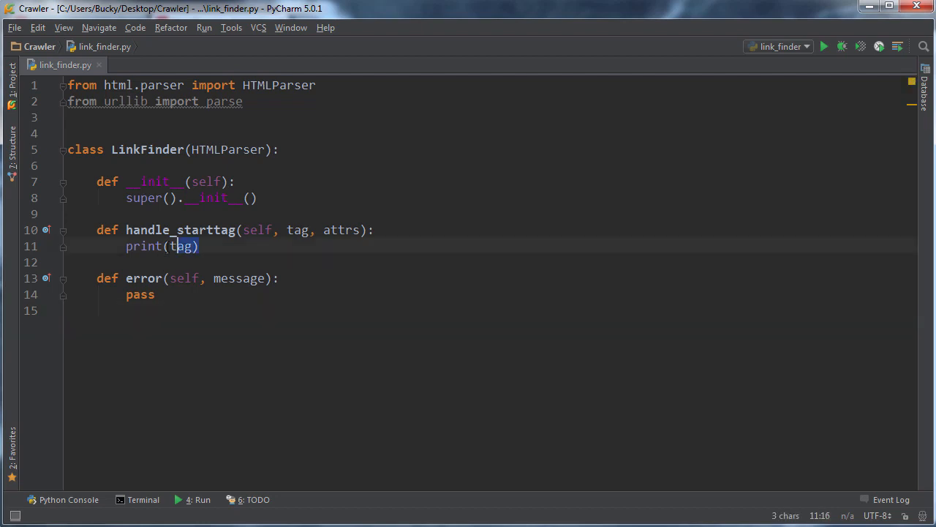
double_click(143, 246)
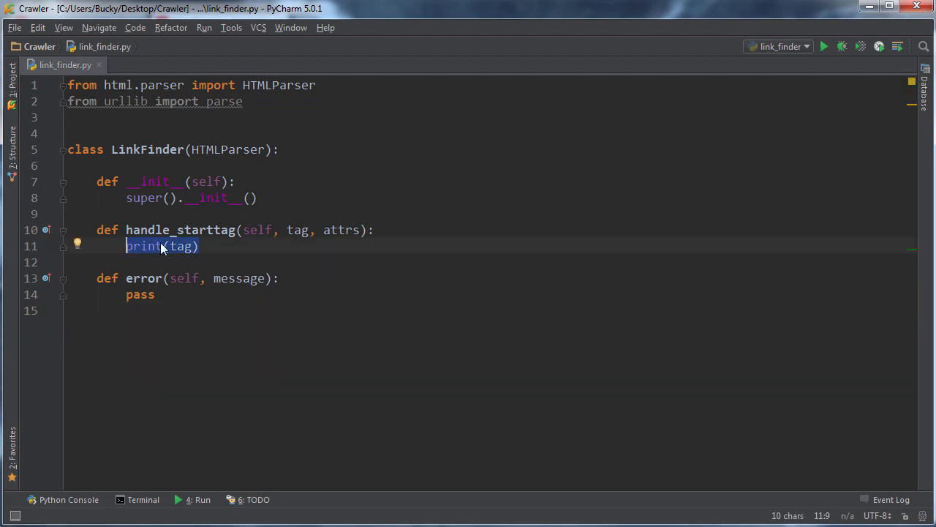